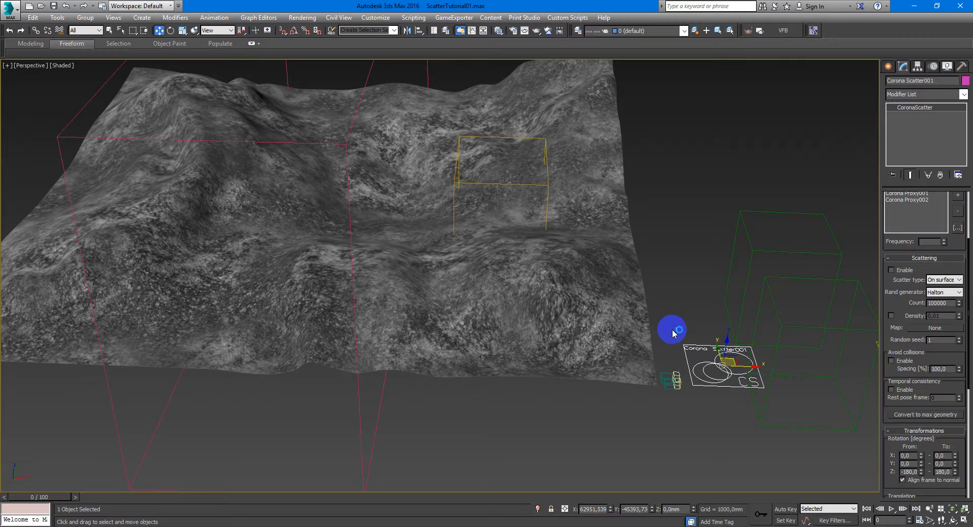
{"action": "mouse_move", "coordinate": [673, 329]}
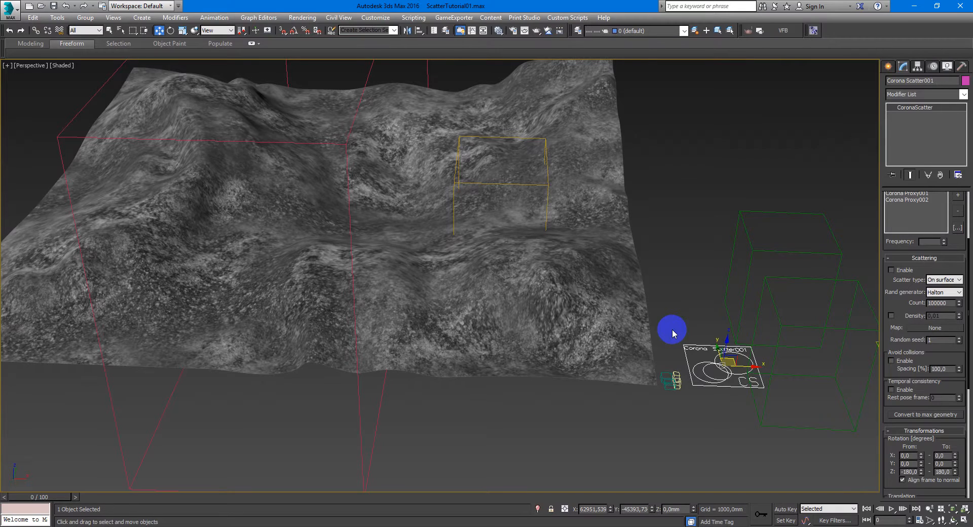
Orbit around the terrain and select the extruded Line001 road spline to show its parameters
{"action": "left_click_drag", "start_coordinate": [672, 329], "coordinate": [679, 319]}
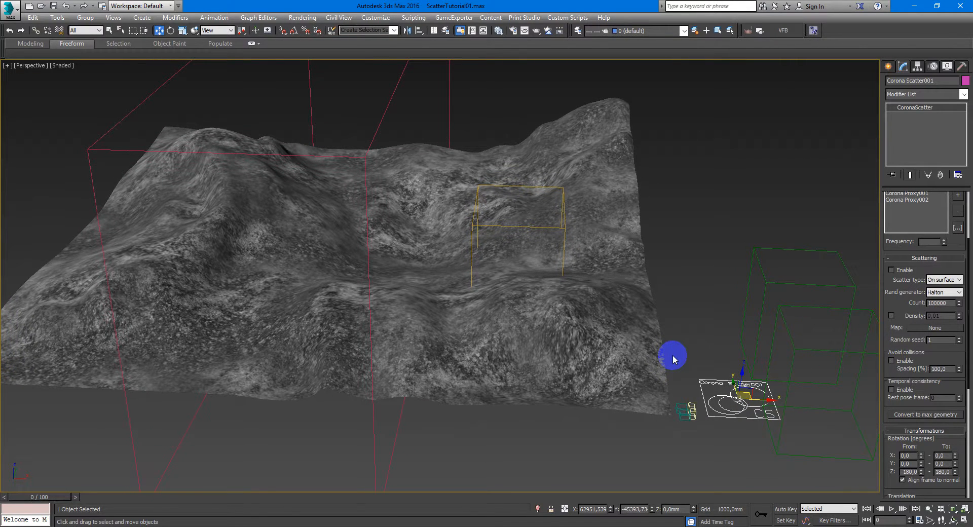
{"action": "left_click", "coordinate": [372, 347]}
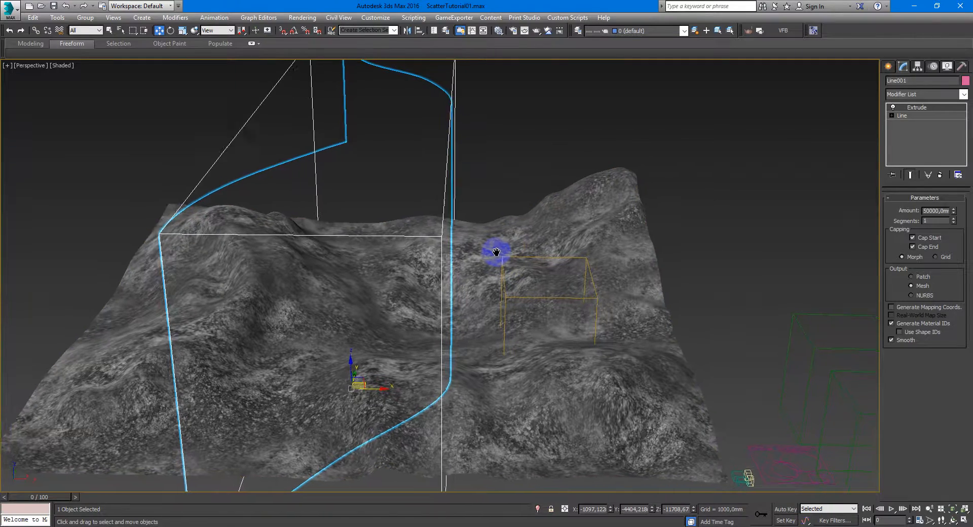
{"action": "left_click_drag", "start_coordinate": [497, 251], "coordinate": [607, 332]}
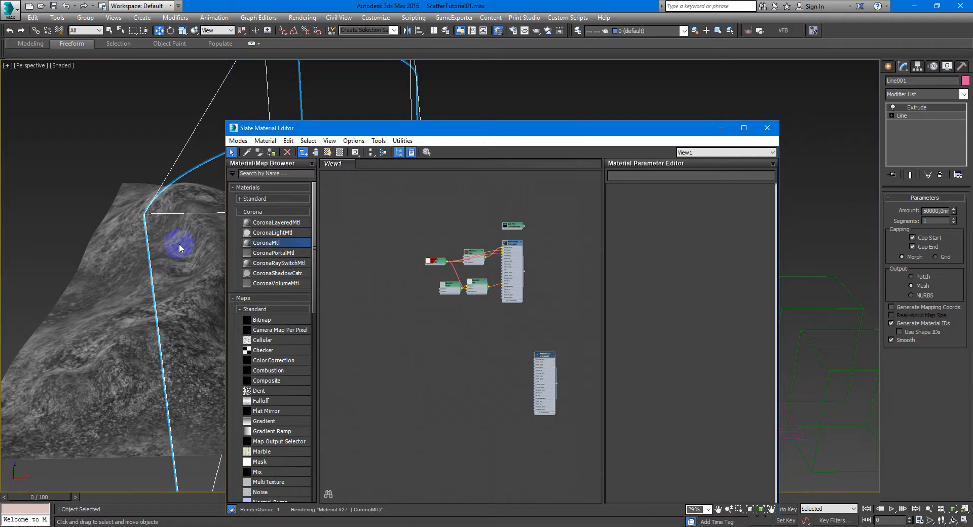
{"action": "mouse_move", "coordinate": [208, 301]}
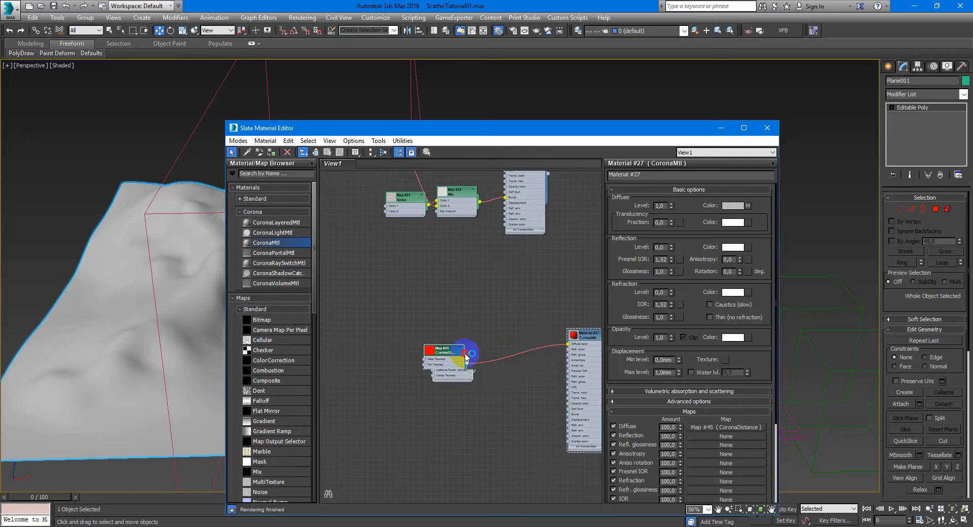
Wire a CoronaDistance map from Line001 into the CoronaMtl diffuse and render a test
{"action": "left_click_drag", "start_coordinate": [444, 348], "coordinate": [382, 345]}
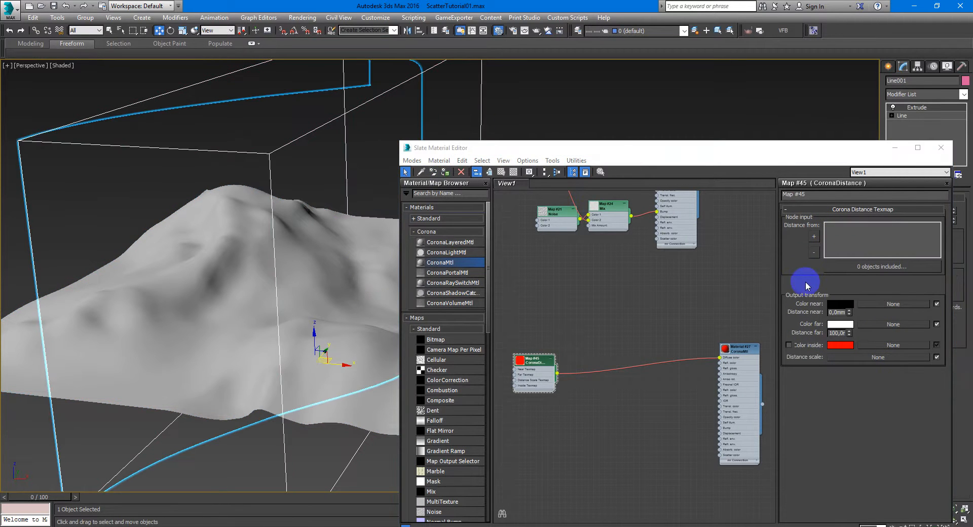
{"action": "left_click", "coordinate": [813, 236]}
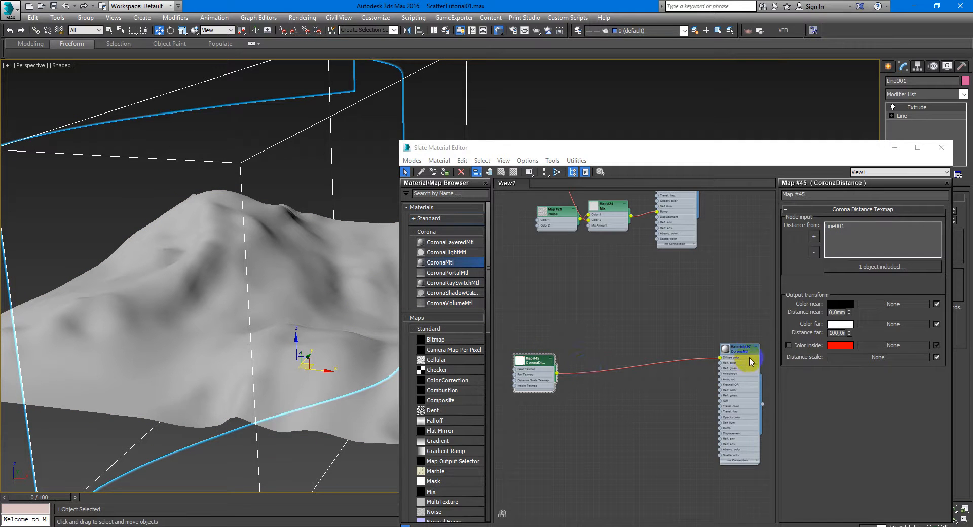
{"action": "left_click", "coordinate": [739, 348]}
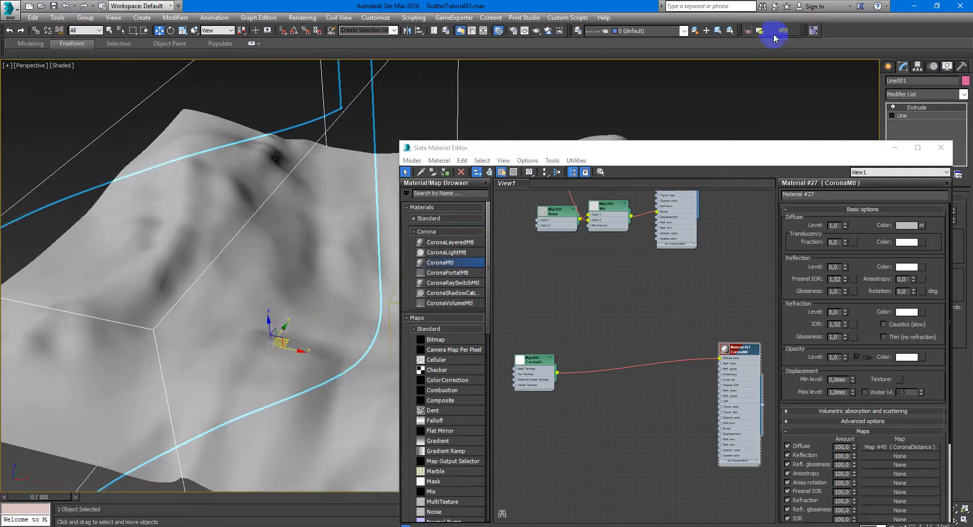
{"action": "left_click", "coordinate": [781, 29]}
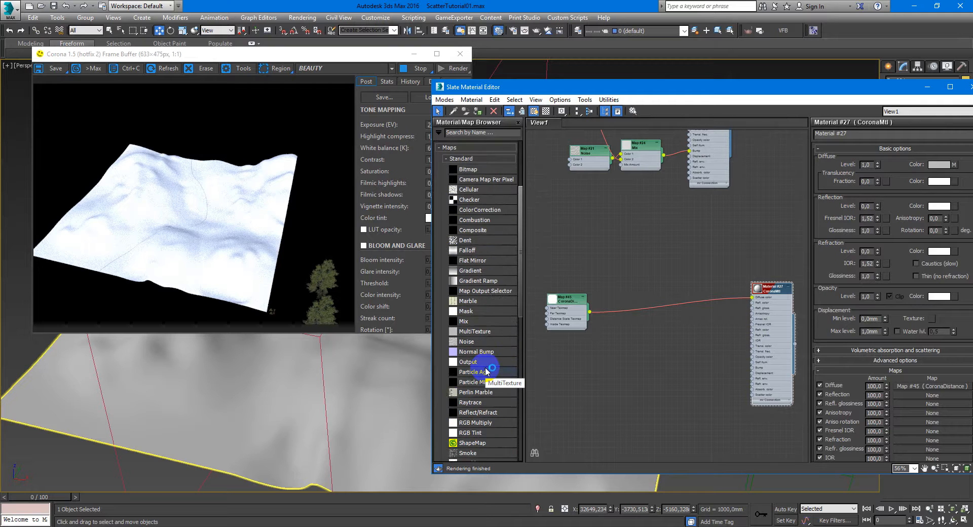
Create a second CoronaDistance map with Box001 as its distance source
{"action": "scroll", "scroll_direction": "up", "scroll_amount": 3}
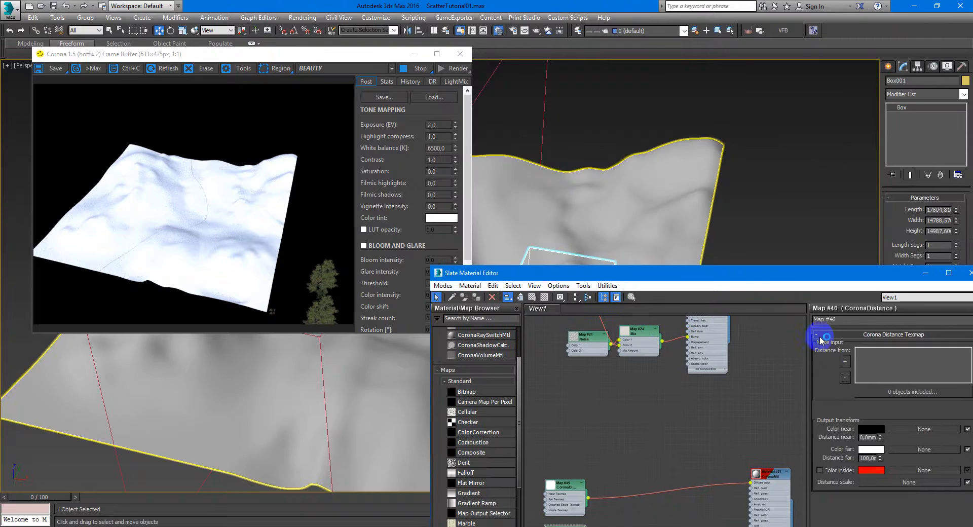
{"action": "left_click", "coordinate": [844, 361]}
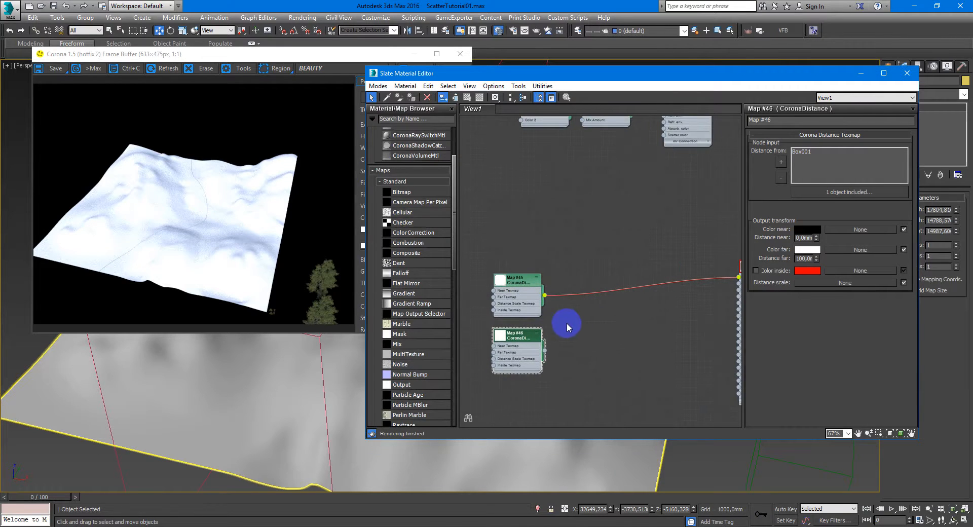
Blend both distance maps through a Mix map, copying the swatch colour and editing Distance far
{"action": "double_click", "coordinate": [397, 343]}
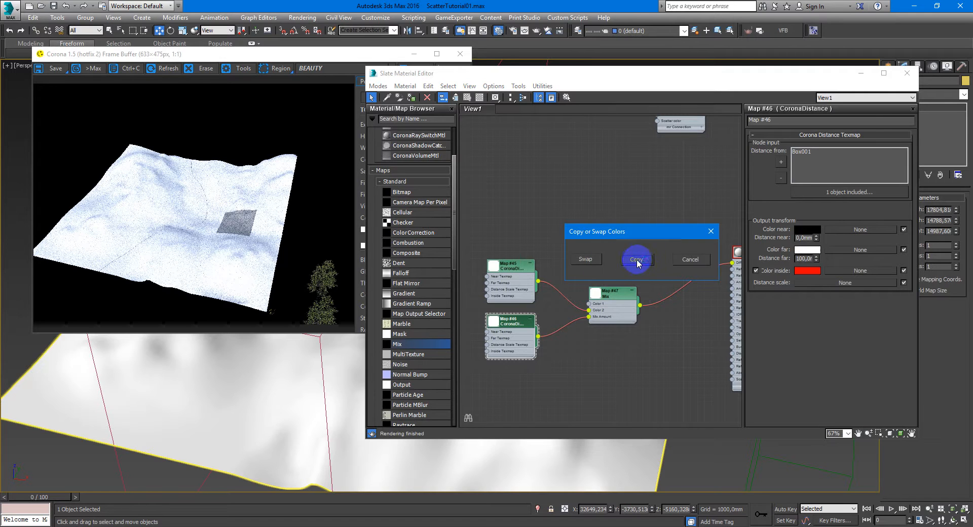
{"action": "left_click", "coordinate": [634, 259]}
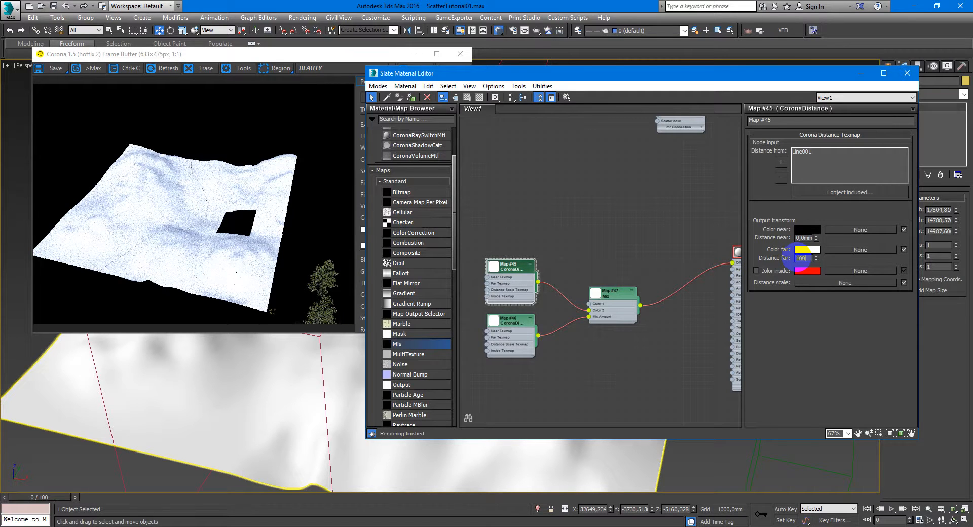
{"action": "triple_click", "coordinate": [803, 259]}
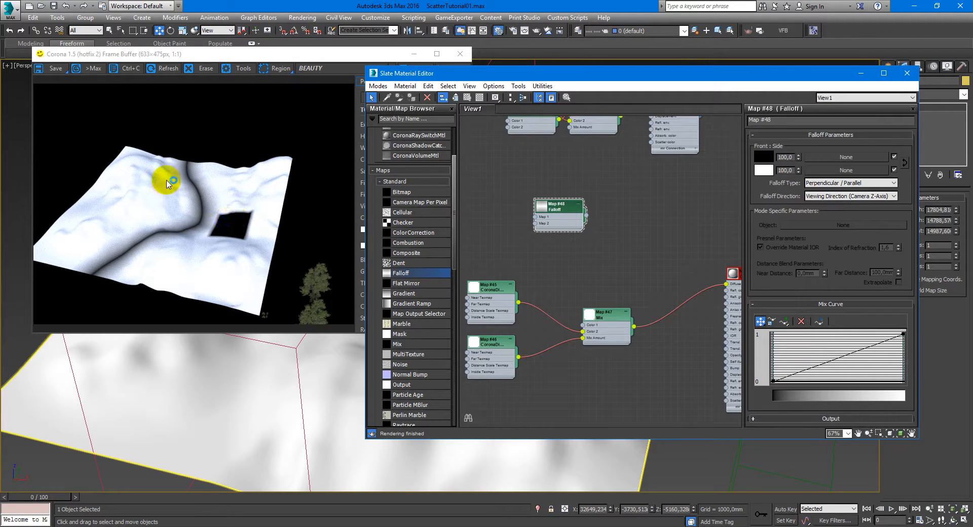
Set the Falloff direction to World Z-Axis and wire it into a new Mix map
{"action": "left_click", "coordinate": [555, 210]}
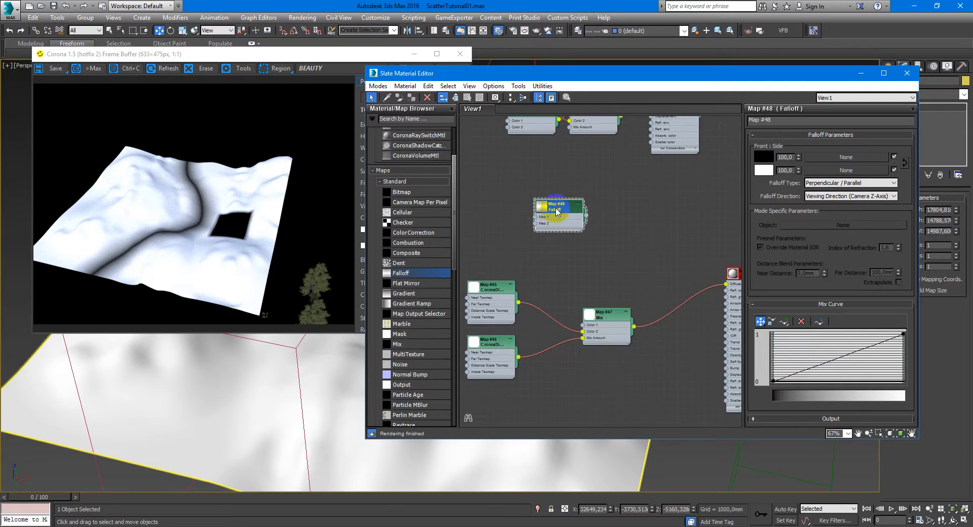
{"action": "left_click", "coordinate": [894, 196]}
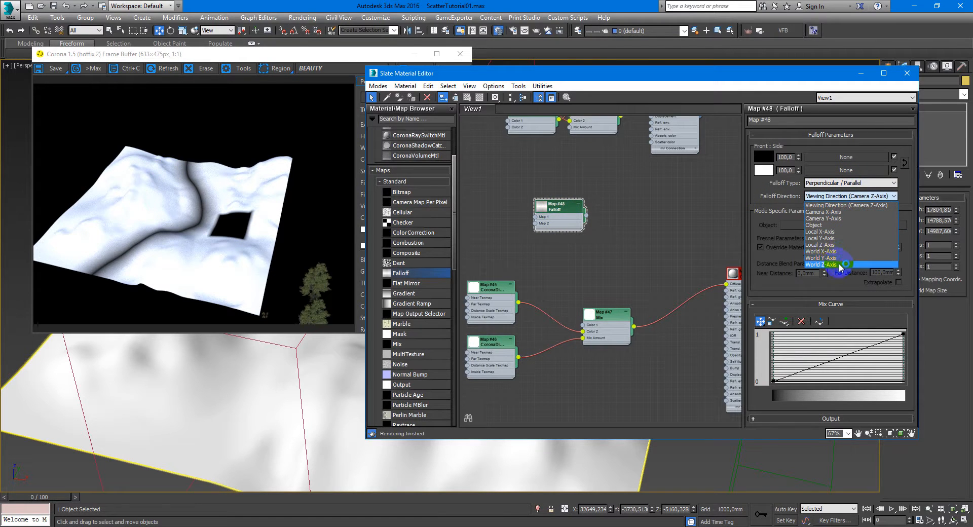
{"action": "left_click", "coordinate": [819, 264]}
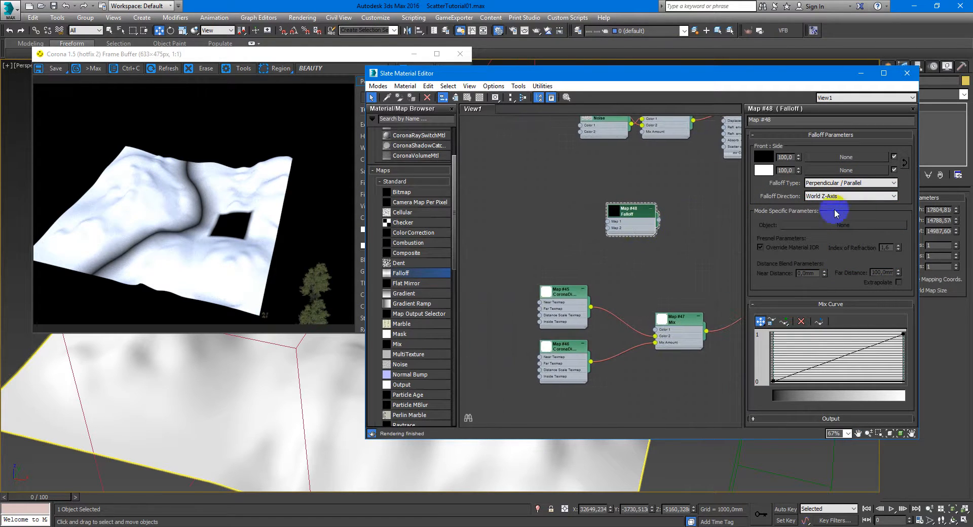
{"action": "left_click_drag", "start_coordinate": [631, 217], "coordinate": [569, 240]}
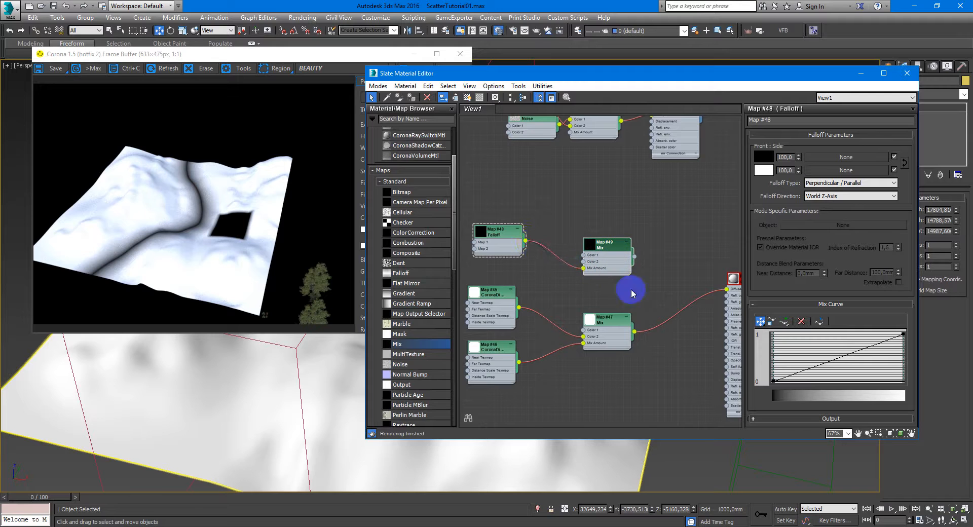
{"action": "mouse_move", "coordinate": [584, 283]}
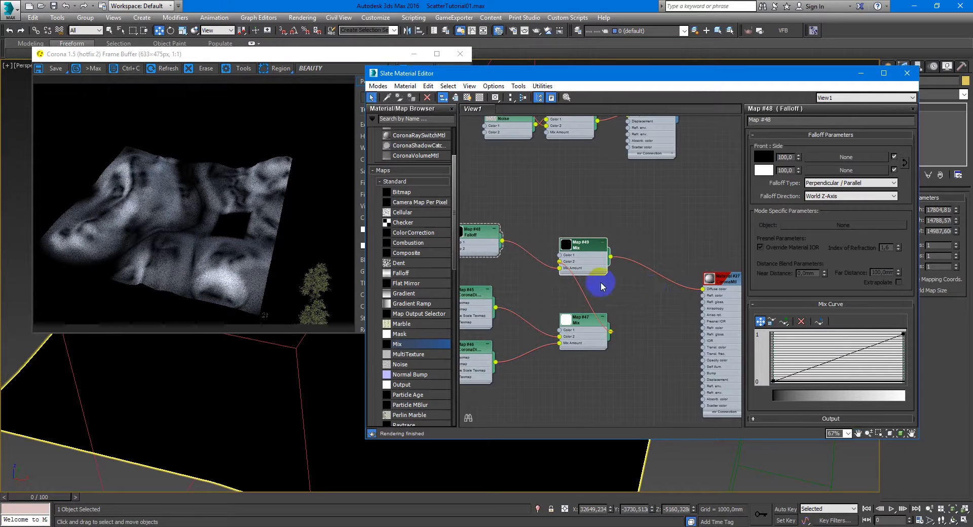
{"action": "mouse_move", "coordinate": [213, 294]}
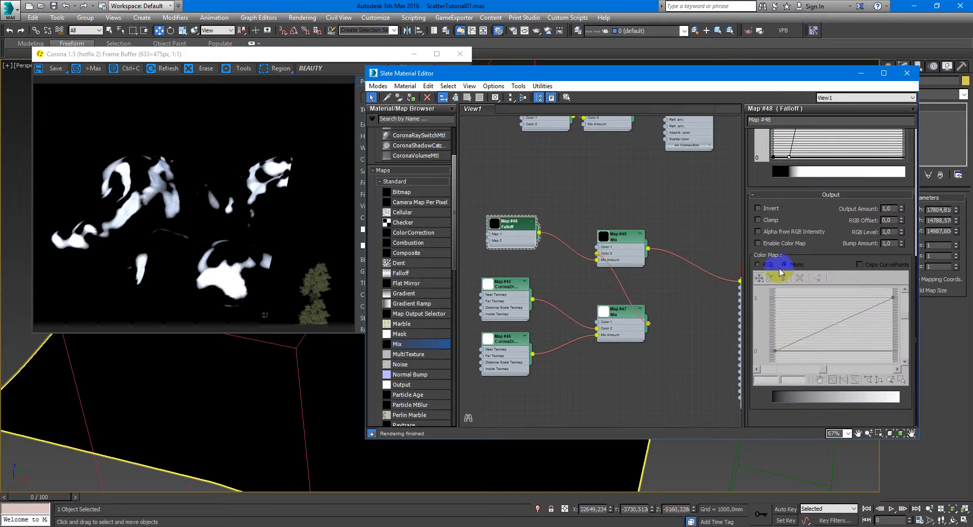
Set the Falloff output colour map to mono and enable Invert
{"action": "left_click", "coordinate": [758, 208]}
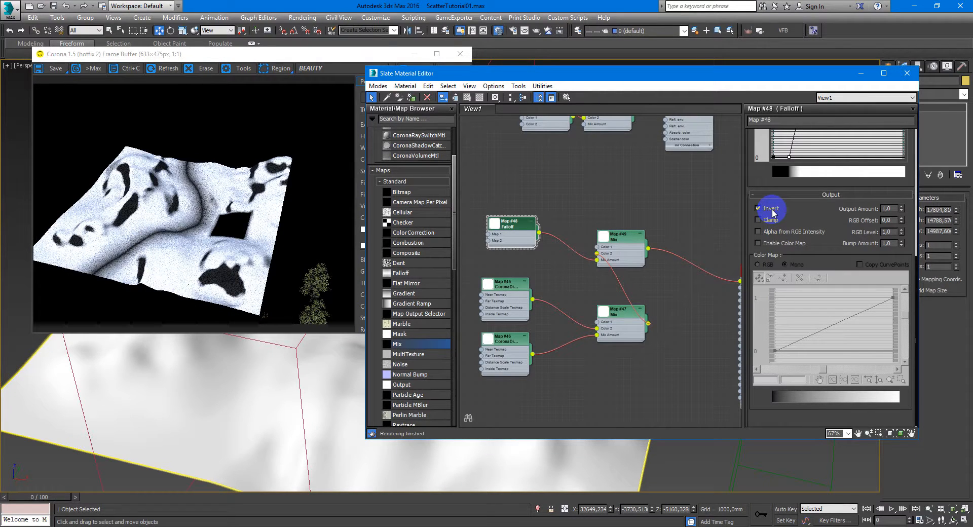
{"action": "left_click", "coordinate": [758, 208]}
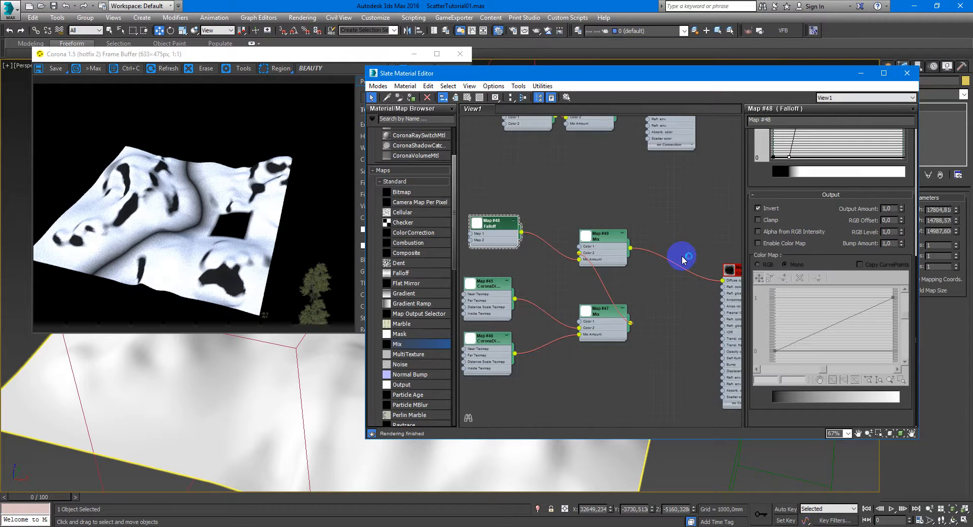
{"action": "scroll", "scroll_direction": "down", "scroll_amount": 3}
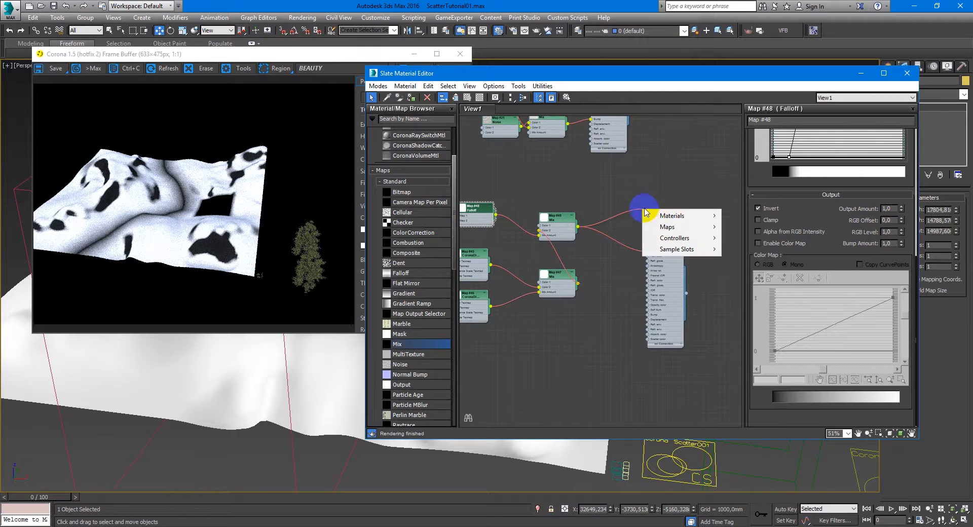
Add a Standard Output map over the mask Mix and reuse it as an instance in another Mix input
{"action": "left_click", "coordinate": [667, 227]}
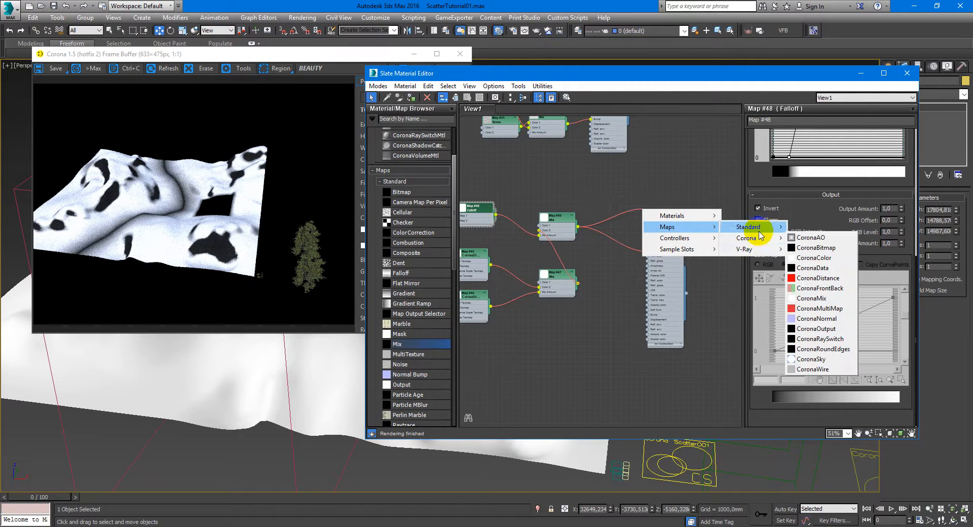
{"action": "left_click", "coordinate": [748, 227]}
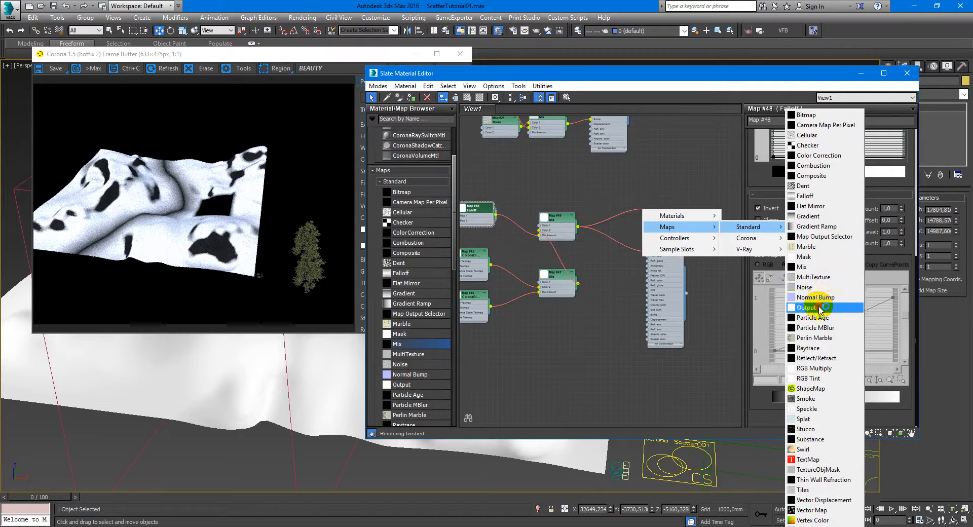
{"action": "left_click", "coordinate": [807, 307]}
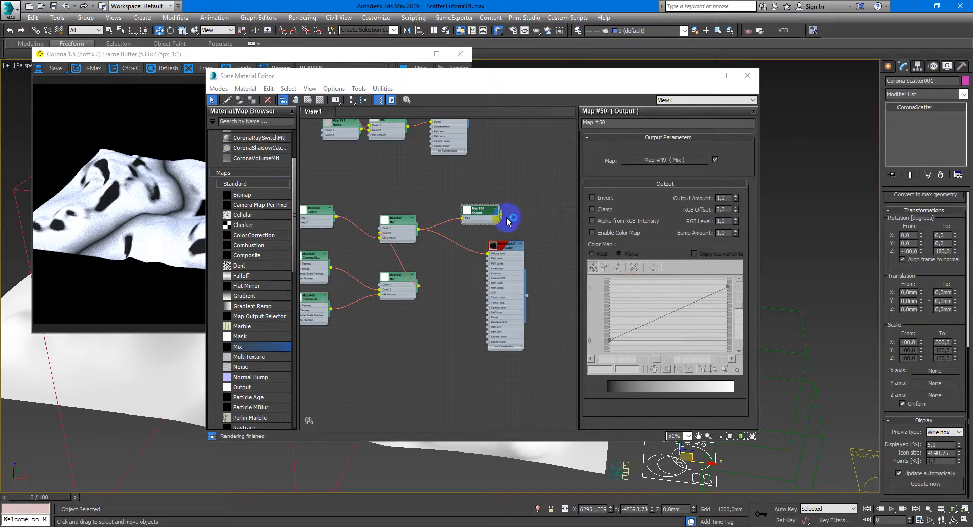
{"action": "left_click_drag", "start_coordinate": [478, 213], "coordinate": [398, 280]}
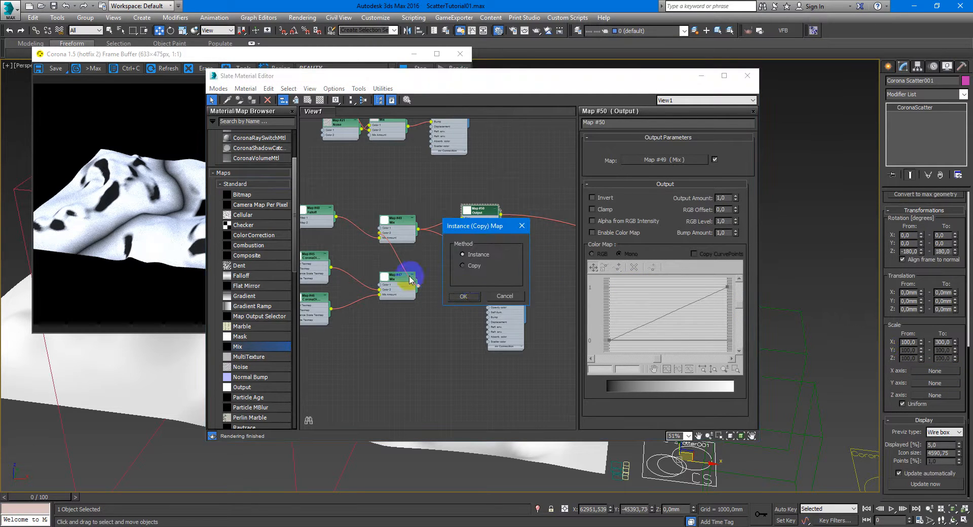
{"action": "left_click", "coordinate": [463, 296]}
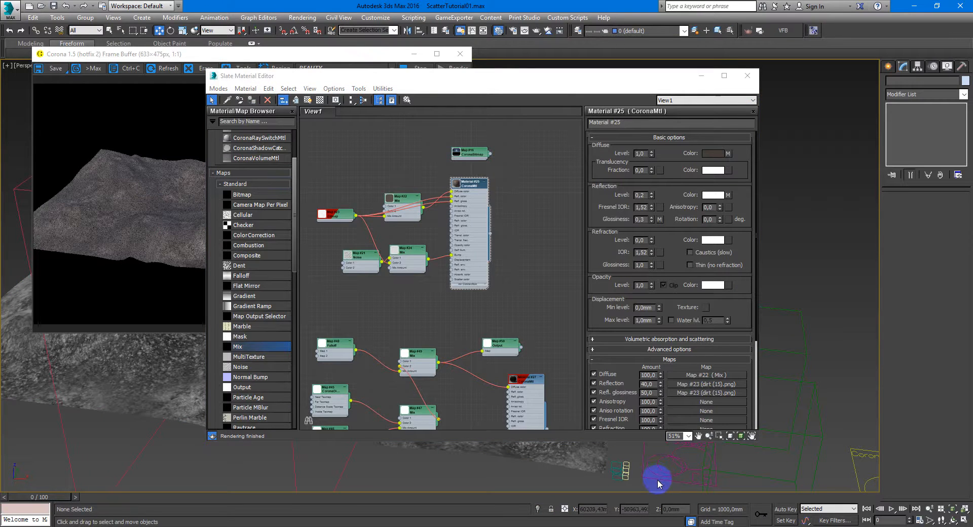
Select the Corona Scatter object and minimize the material editor to render the forested terrain
{"action": "left_click", "coordinate": [658, 469]}
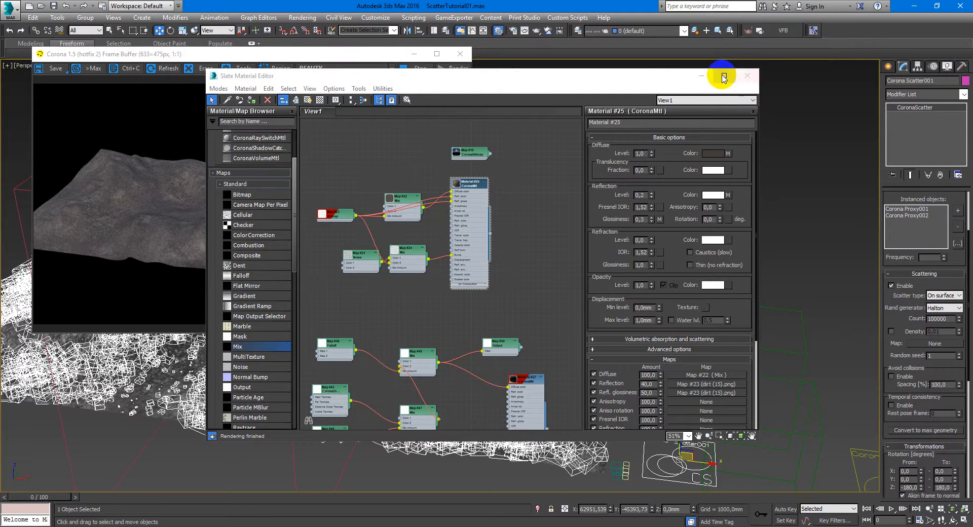
{"action": "left_click", "coordinate": [747, 76]}
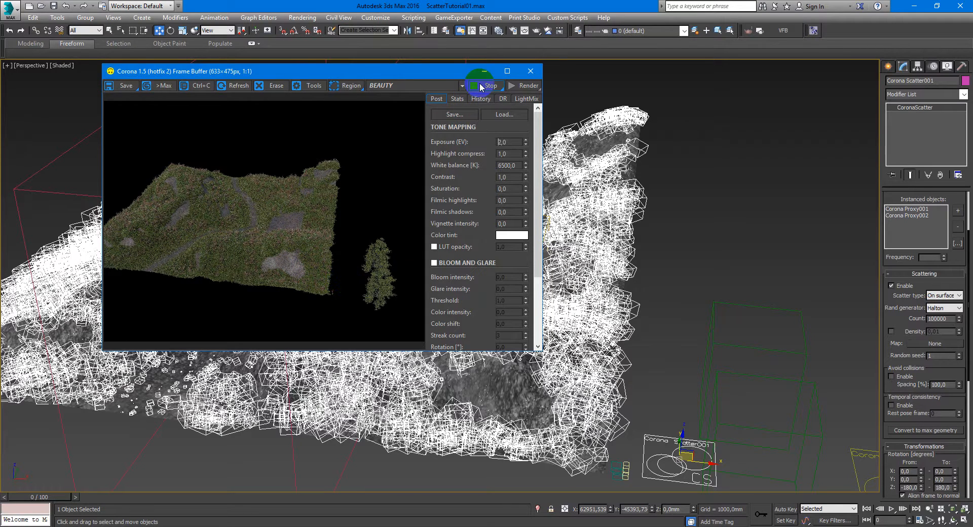
Stop the running render and bring up the terrain plane's CoronaMtl settings
{"action": "left_click", "coordinate": [530, 71]}
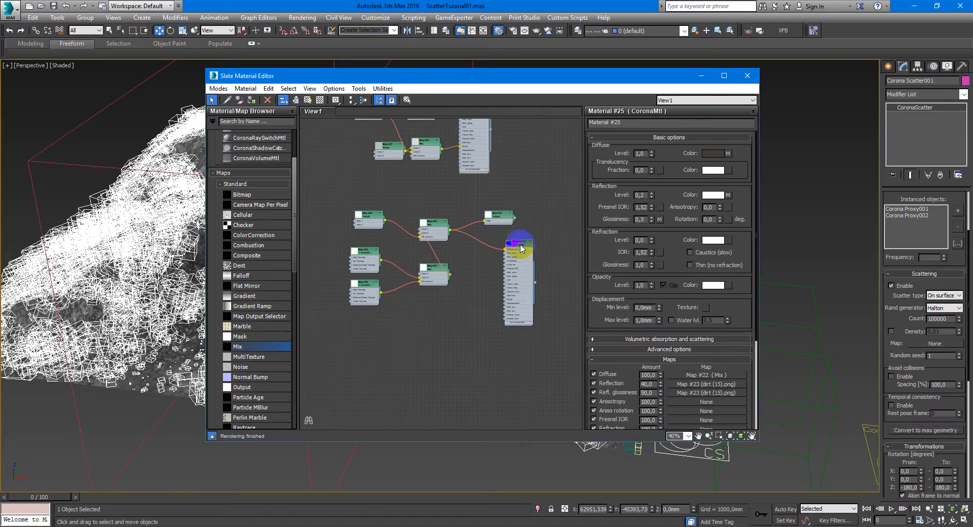
{"action": "left_click", "coordinate": [519, 244]}
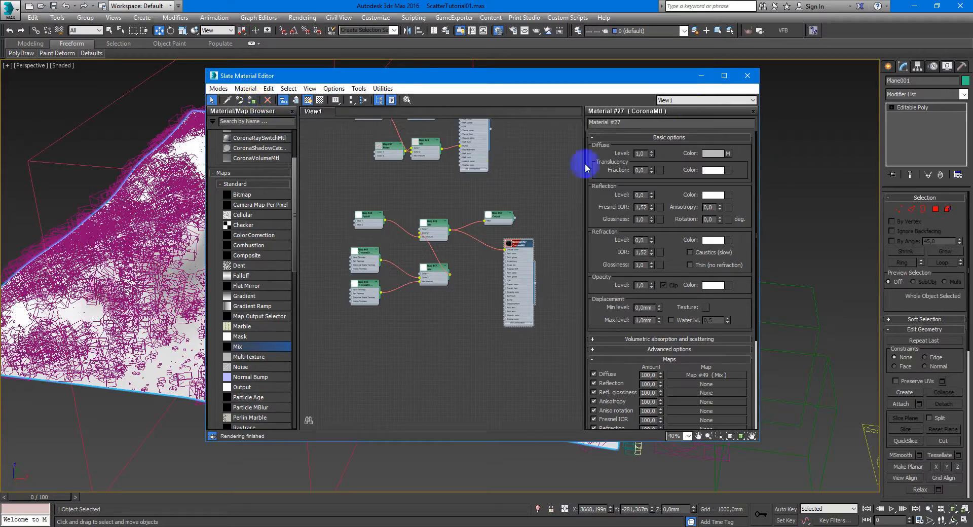
{"action": "left_click", "coordinate": [747, 75]}
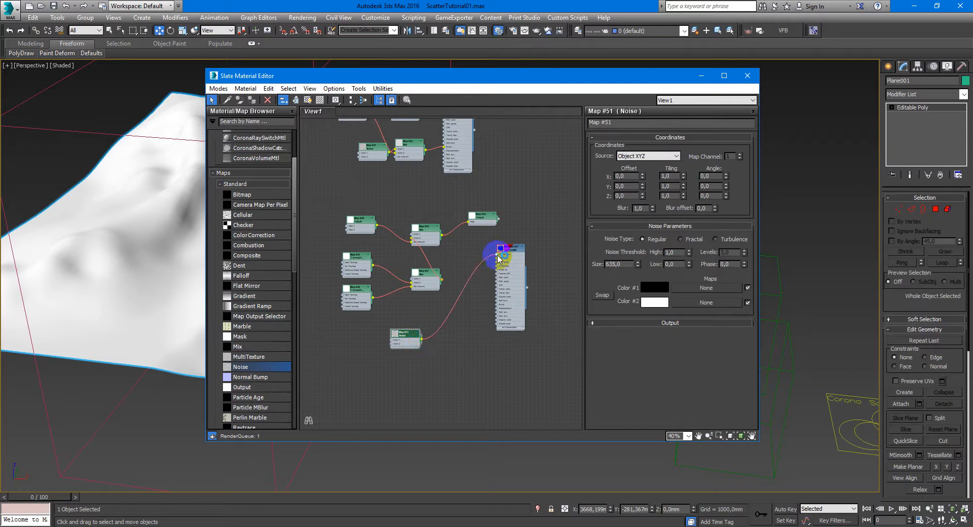
Connect a Noise map to the terrain material and set its source to World XYZ
{"action": "left_click", "coordinate": [437, 336]}
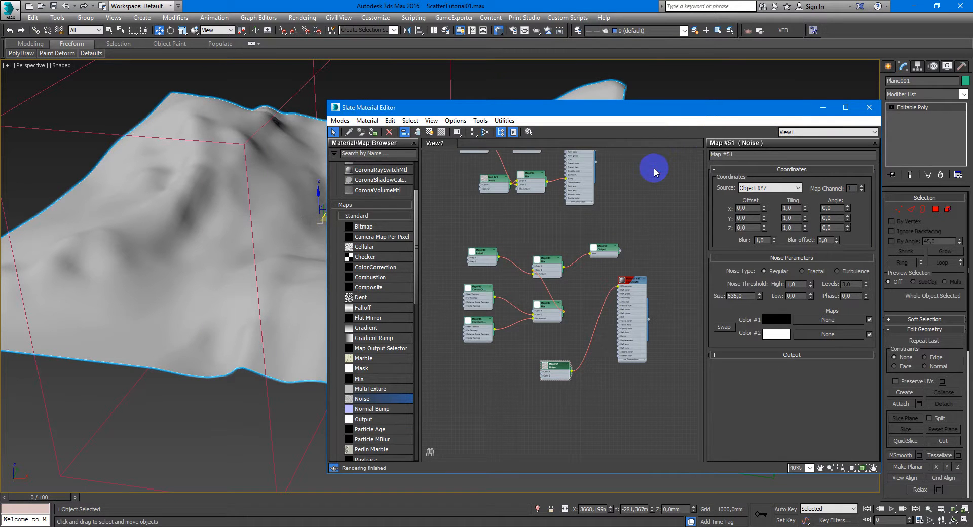
{"action": "mouse_move", "coordinate": [634, 204]}
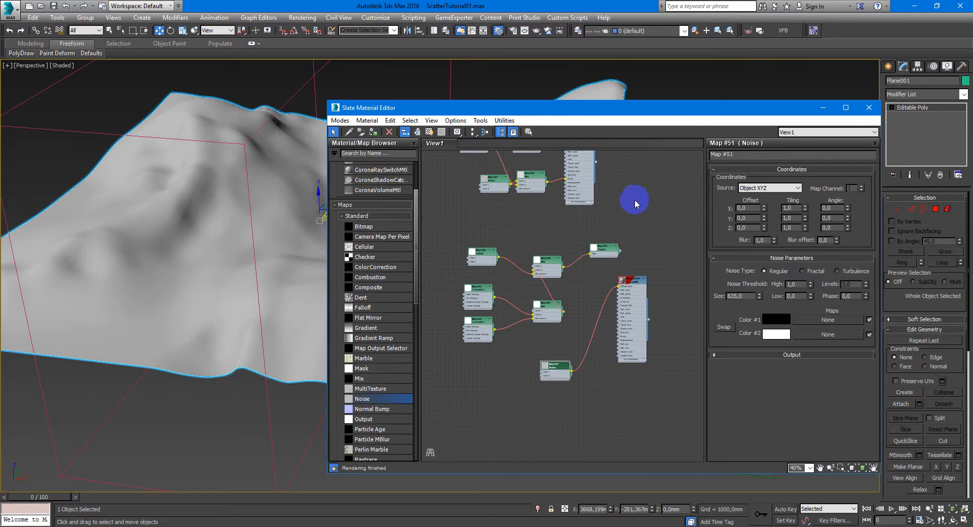
{"action": "left_click_drag", "start_coordinate": [634, 205], "coordinate": [636, 222]}
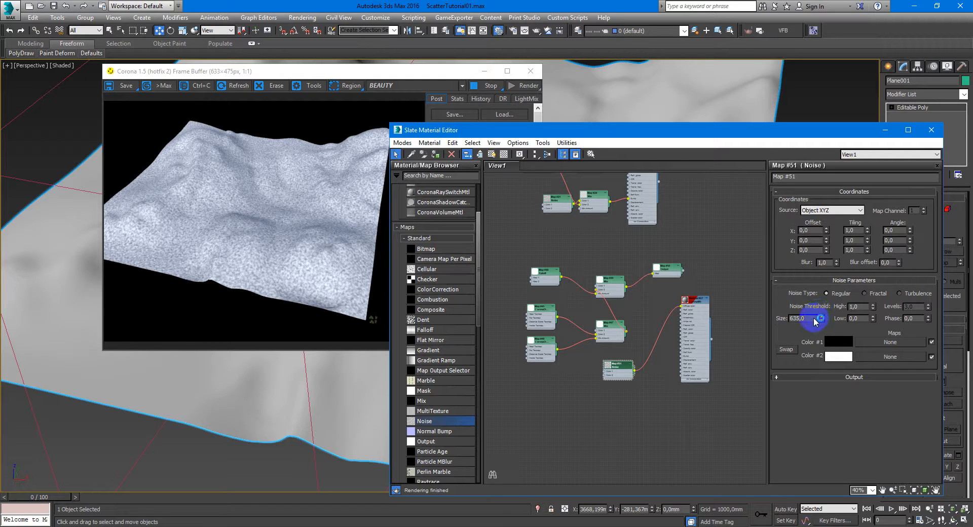
{"action": "left_click", "coordinate": [831, 210]}
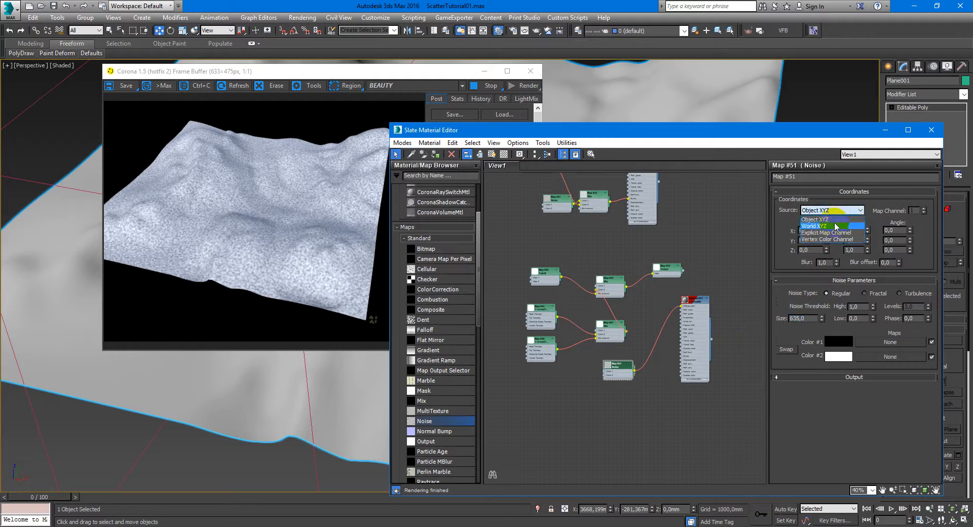
{"action": "left_click", "coordinate": [814, 225]}
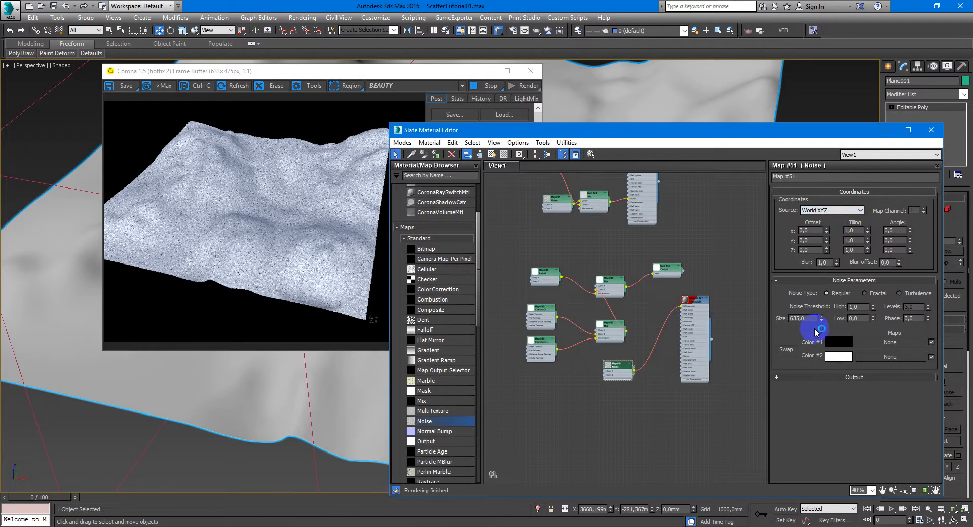
Give the Noise size 10000, fractal type, High 0.5 and Low 0.49 thresholds
{"action": "triple_click", "coordinate": [801, 319]}
{"action": "type", "text": "5000"}
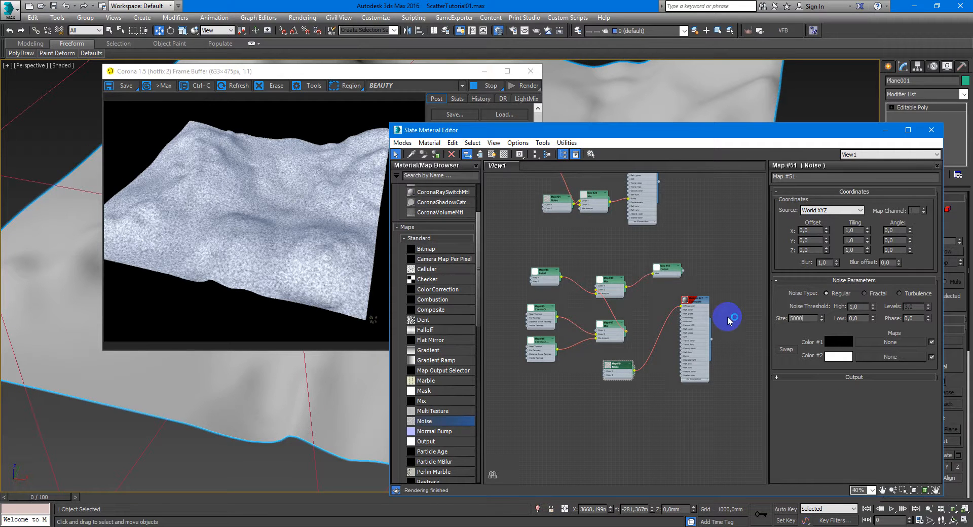
{"action": "triple_click", "coordinate": [803, 319]}
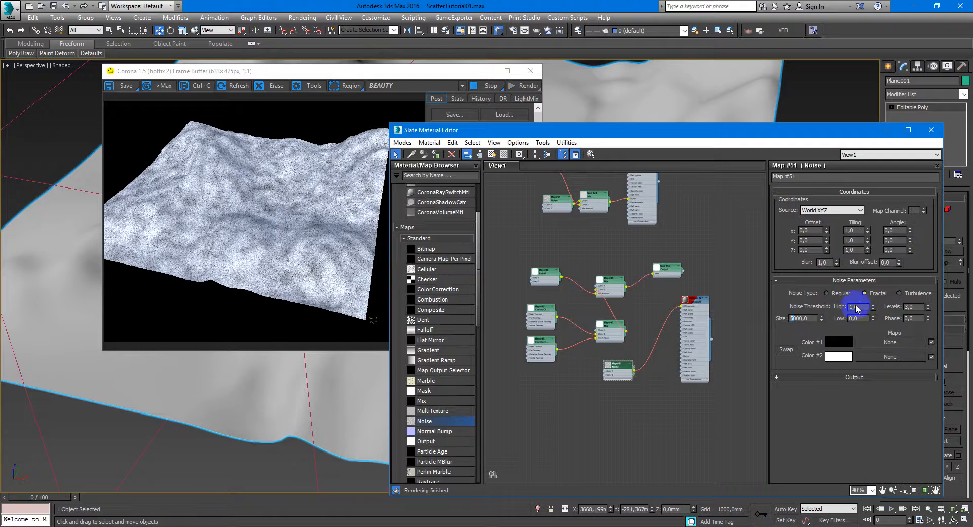
{"action": "left_click", "coordinate": [855, 306]}
{"action": "type", "text": "0,5"}
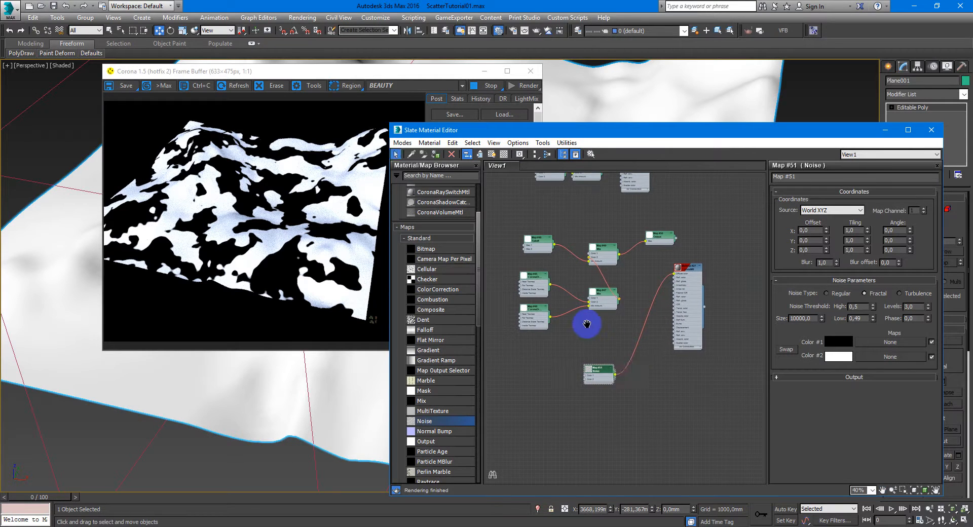
Add a CoronaDistance map measuring from Line001 with far distance 20000 and mix it with the Noise
{"action": "scroll", "scroll_direction": "up", "scroll_amount": 3}
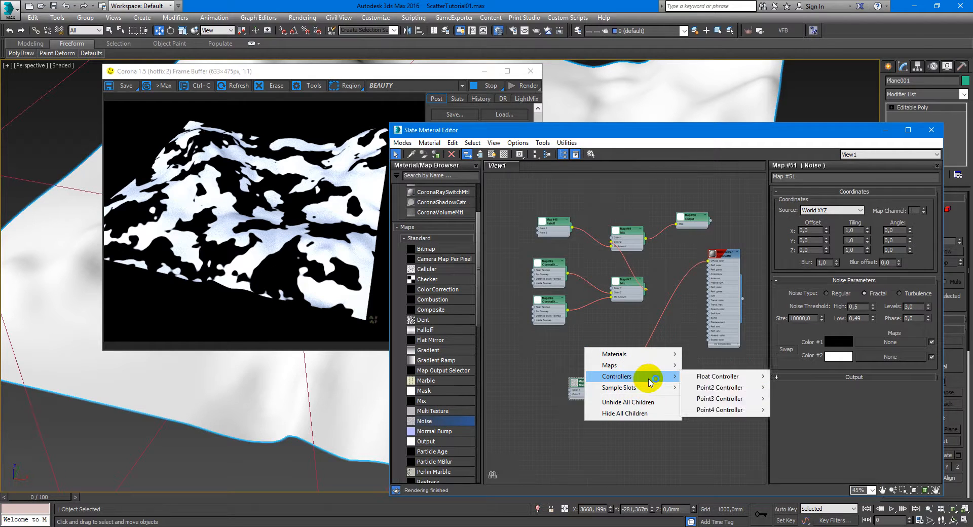
{"action": "mouse_move", "coordinate": [609, 365]}
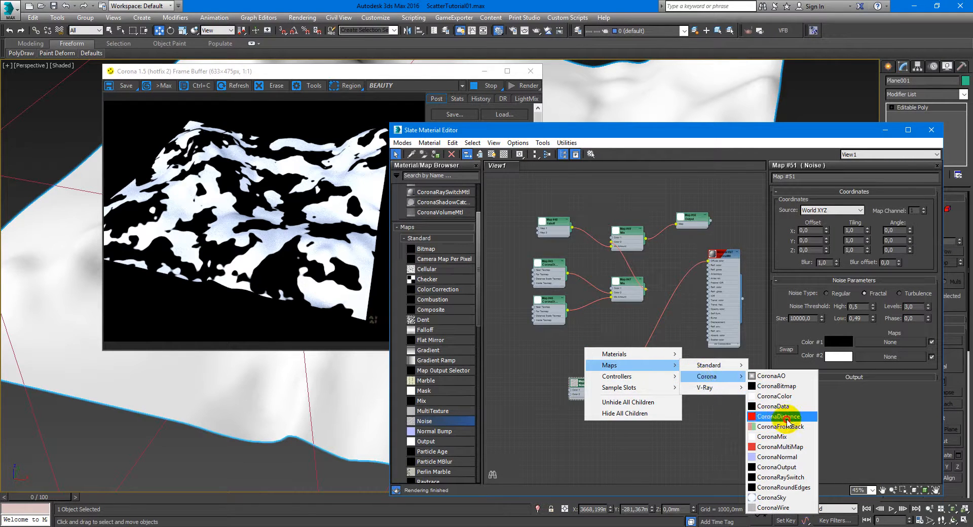
{"action": "left_click", "coordinate": [777, 415]}
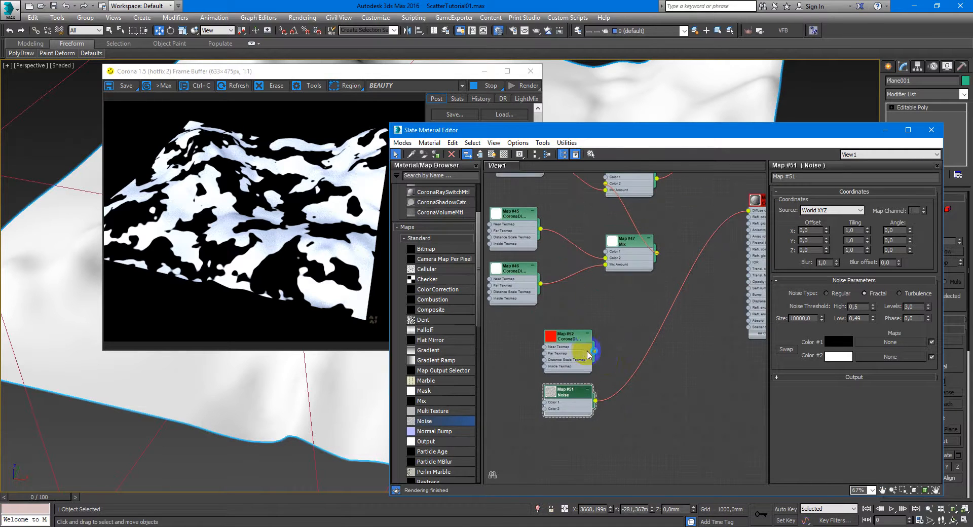
{"action": "left_click", "coordinate": [566, 336]}
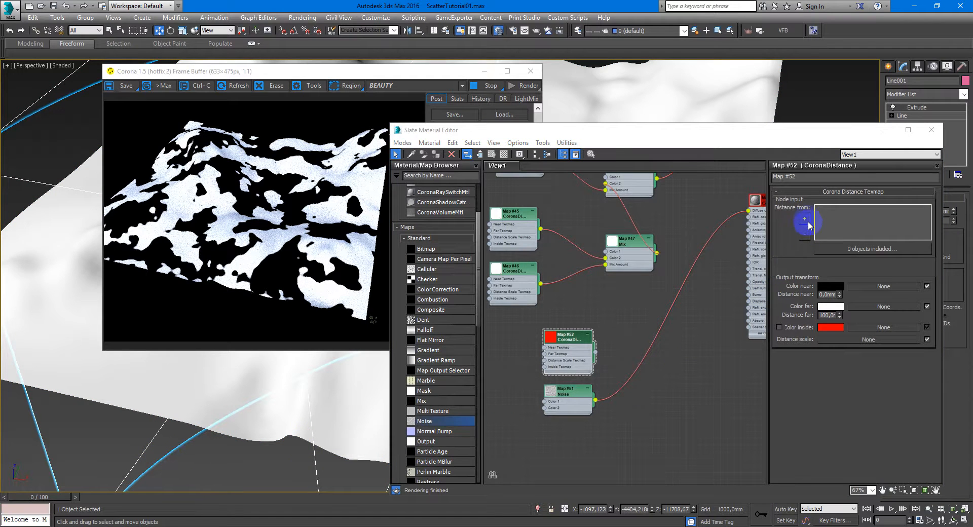
{"action": "left_click", "coordinate": [803, 219]}
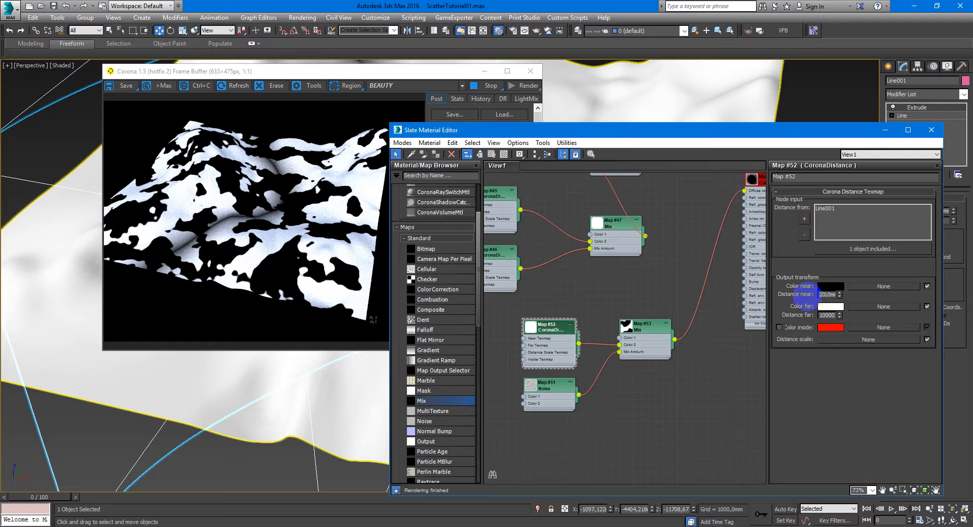
{"action": "triple_click", "coordinate": [825, 294]}
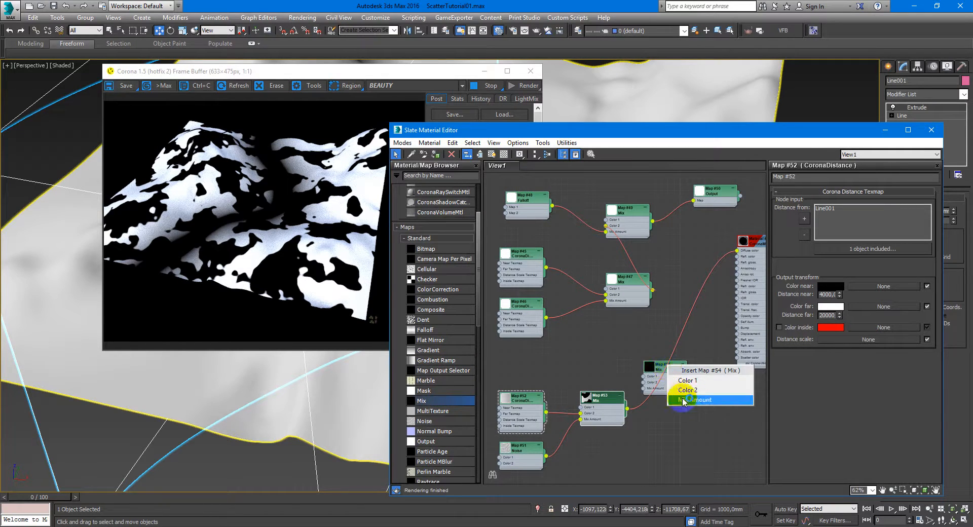
Wire the road-and-noise Mix into the mix amount and start a new Output map from its result
{"action": "left_click", "coordinate": [699, 399]}
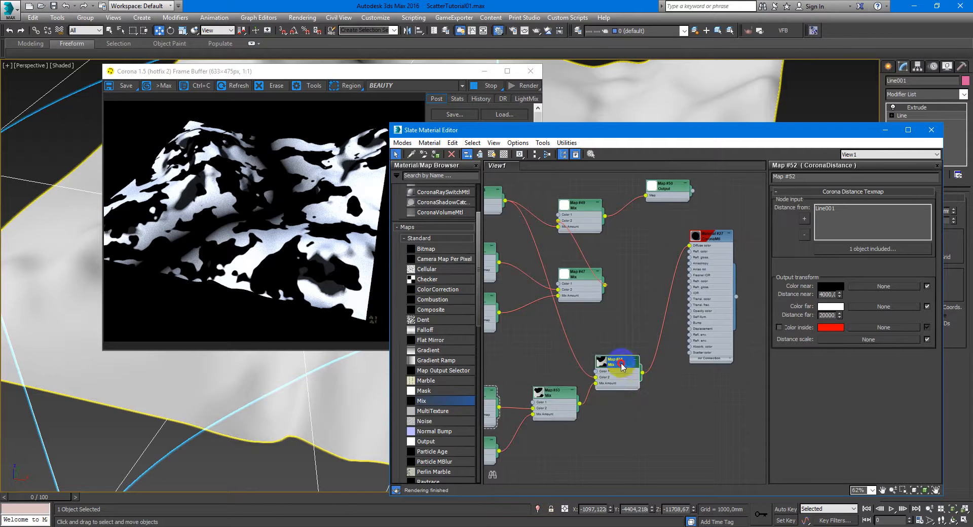
{"action": "left_click", "coordinate": [616, 361]}
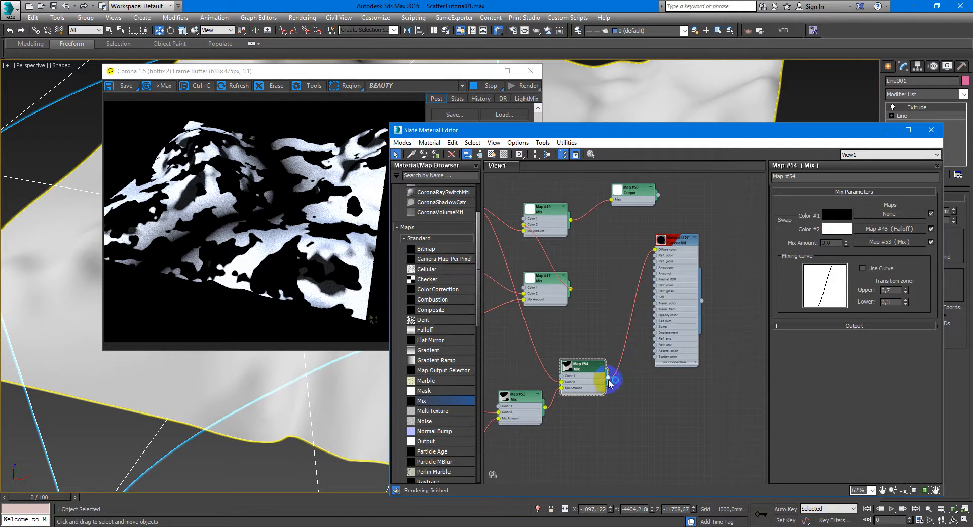
{"action": "left_click", "coordinate": [611, 379]}
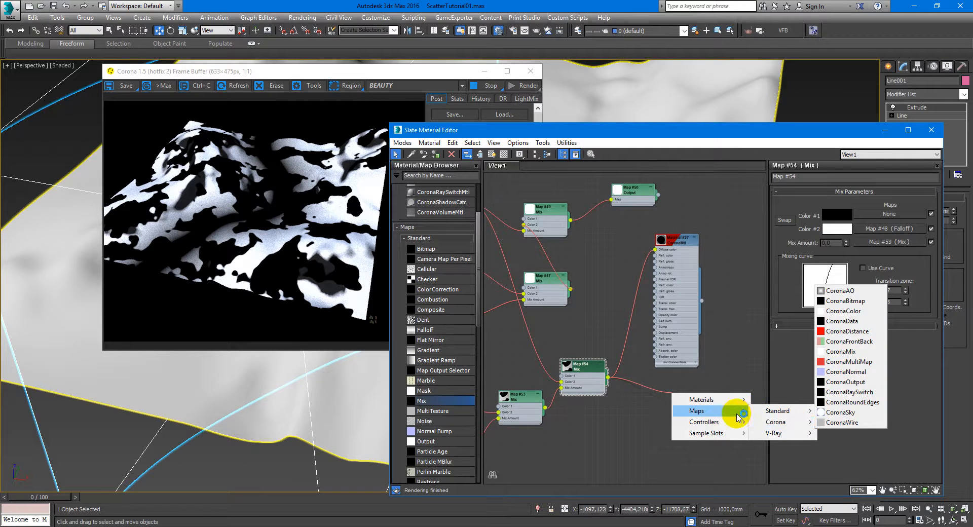
{"action": "left_click", "coordinate": [777, 411]}
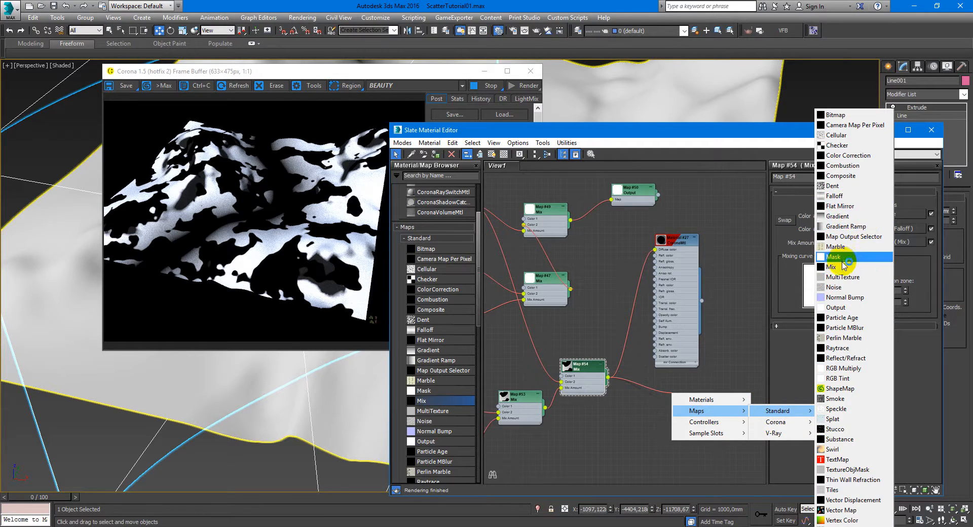
{"action": "mouse_move", "coordinate": [850, 197]}
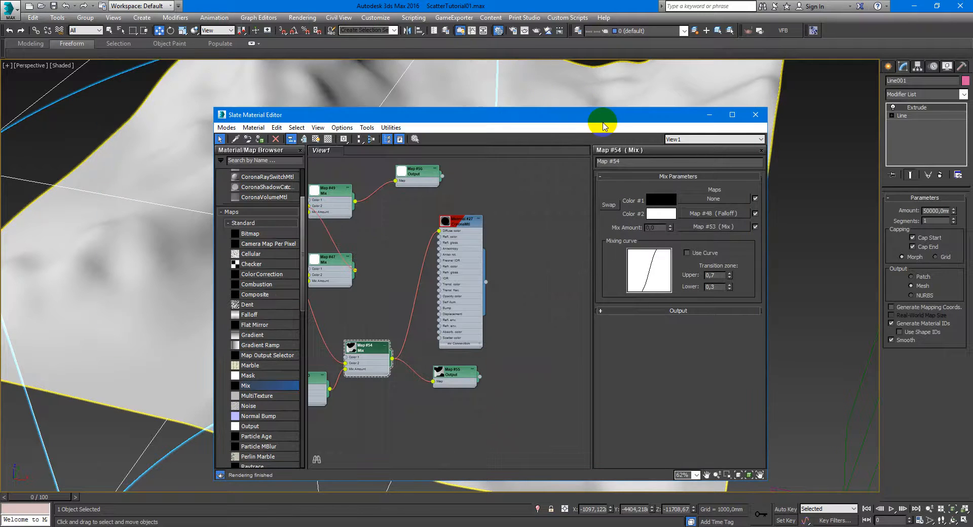
Assign Map #55 Output as an instance to the Corona Scatter tree's distribution map slot
{"action": "left_click_drag", "start_coordinate": [602, 115], "coordinate": [456, 77]}
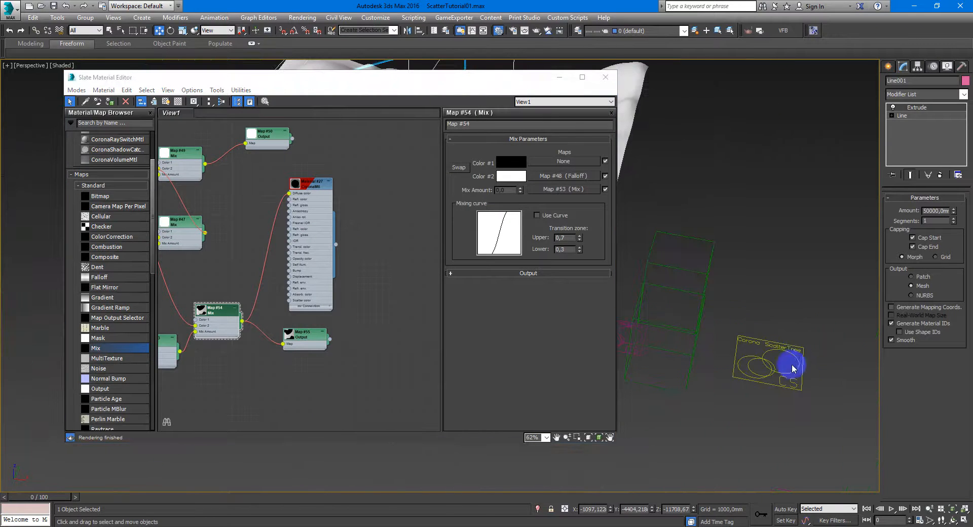
{"action": "left_click", "coordinate": [770, 363]}
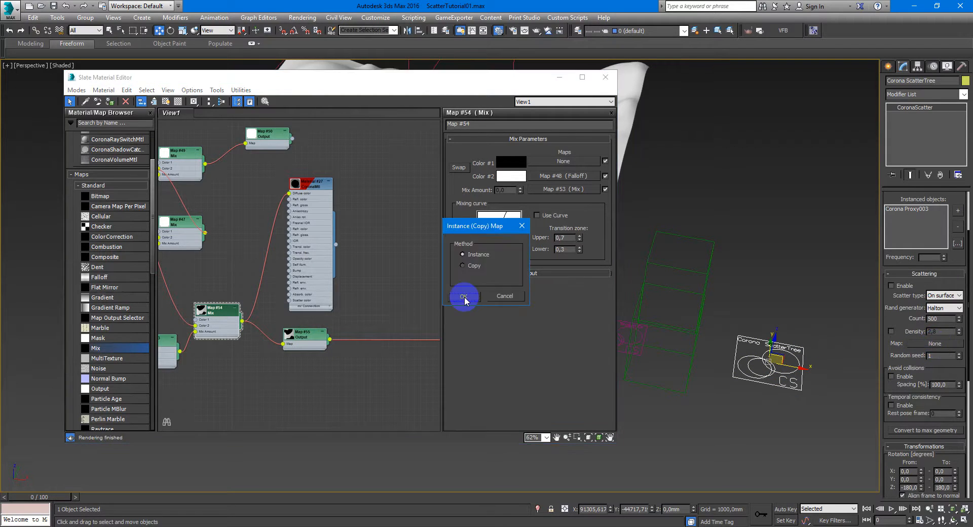
{"action": "left_click", "coordinate": [463, 296]}
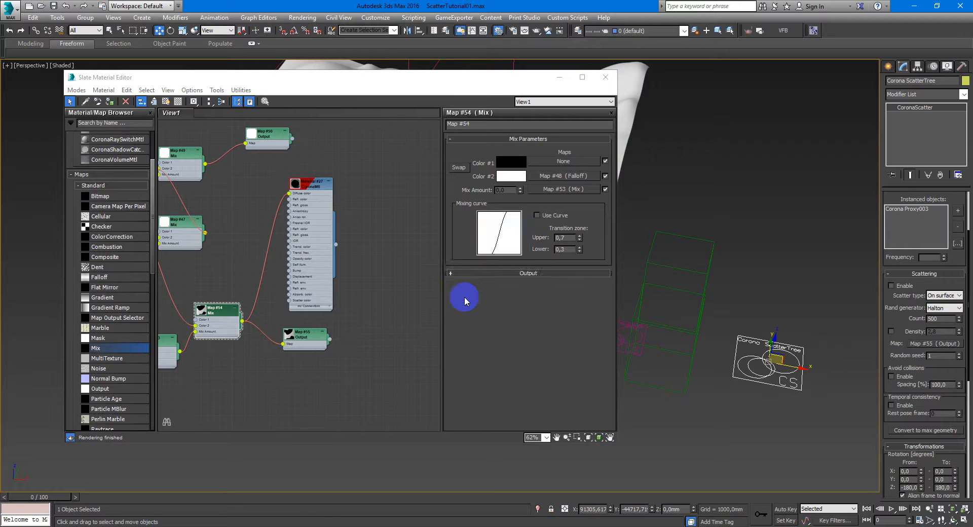
{"action": "mouse_move", "coordinate": [485, 79]}
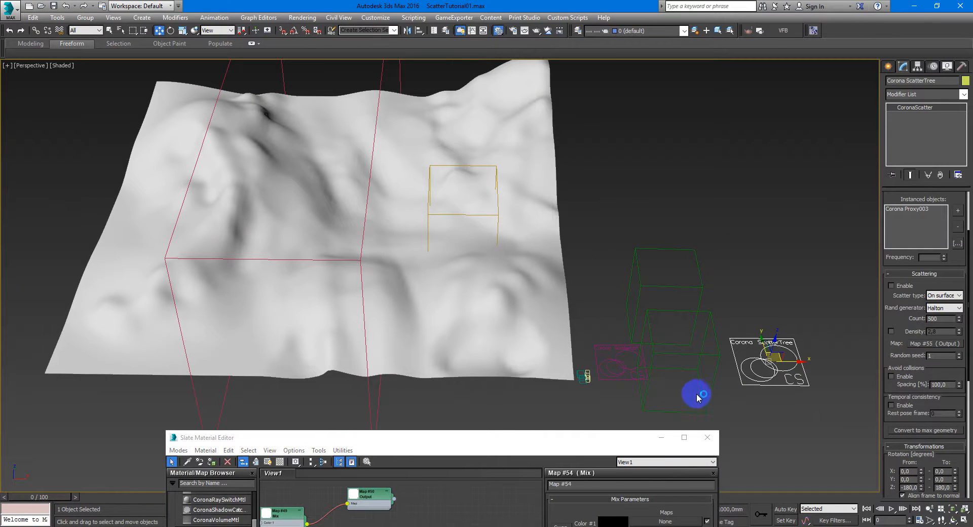
{"action": "mouse_move", "coordinate": [902, 434]}
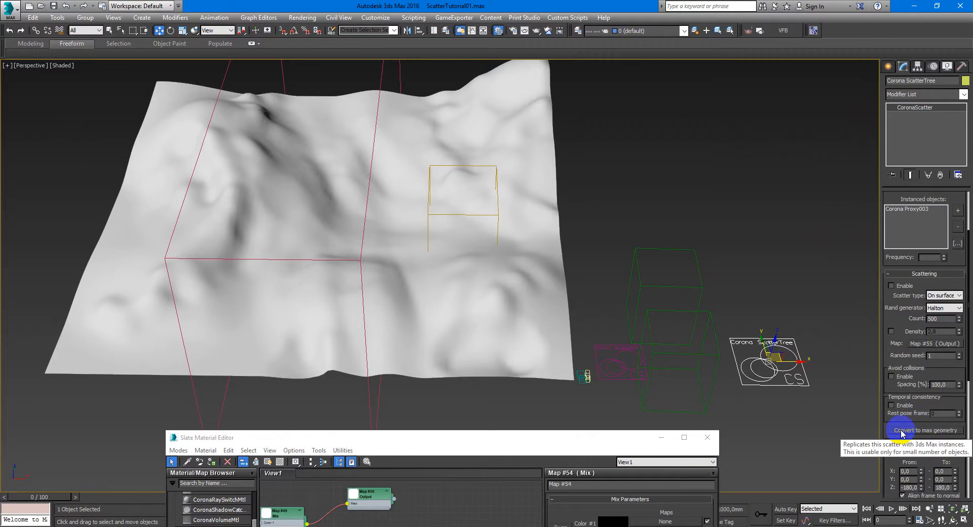
{"action": "scroll", "scroll_direction": "down", "scroll_amount": 3}
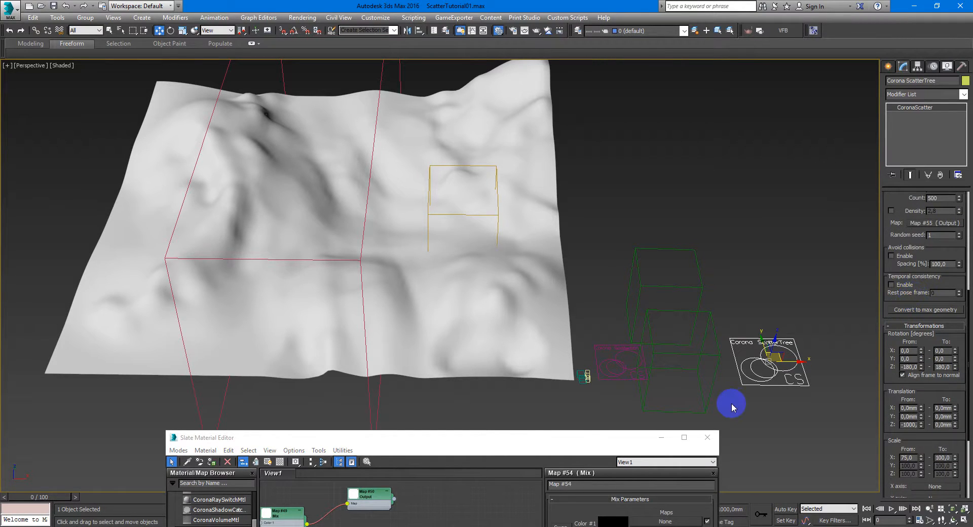
{"action": "mouse_move", "coordinate": [924, 225]}
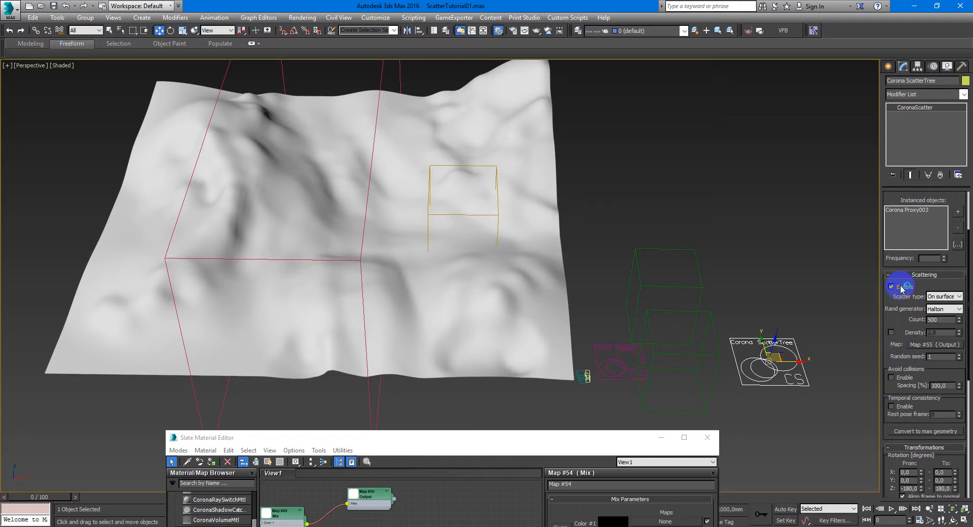
Enable scattering, clear and re-instance Map #55 as the distribution map, then close the Slate editor
{"action": "left_click", "coordinate": [891, 286]}
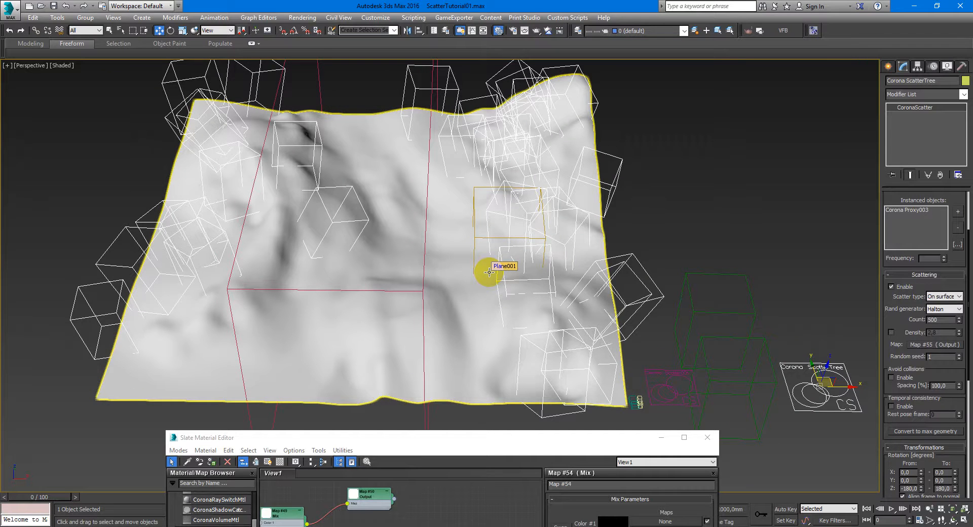
{"action": "mouse_move", "coordinate": [505, 330]}
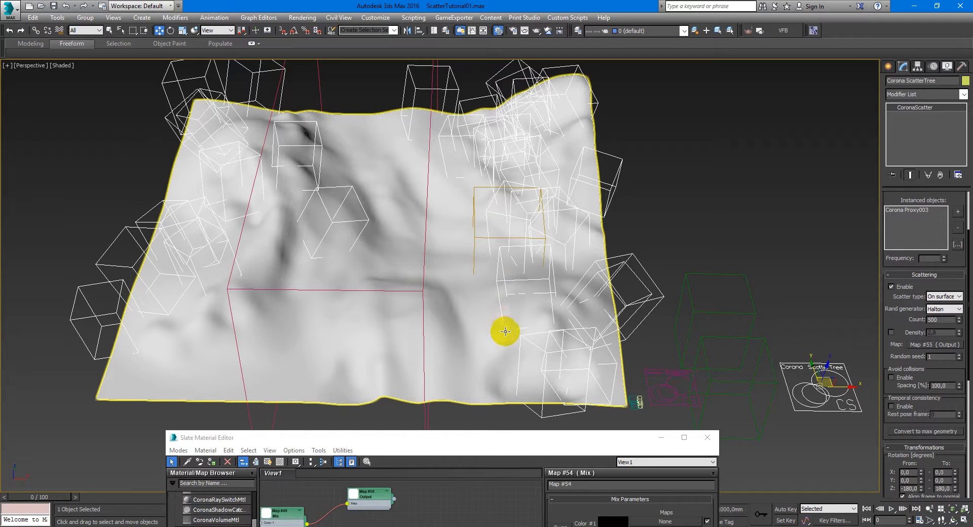
{"action": "left_click_drag", "start_coordinate": [505, 330], "coordinate": [518, 302]}
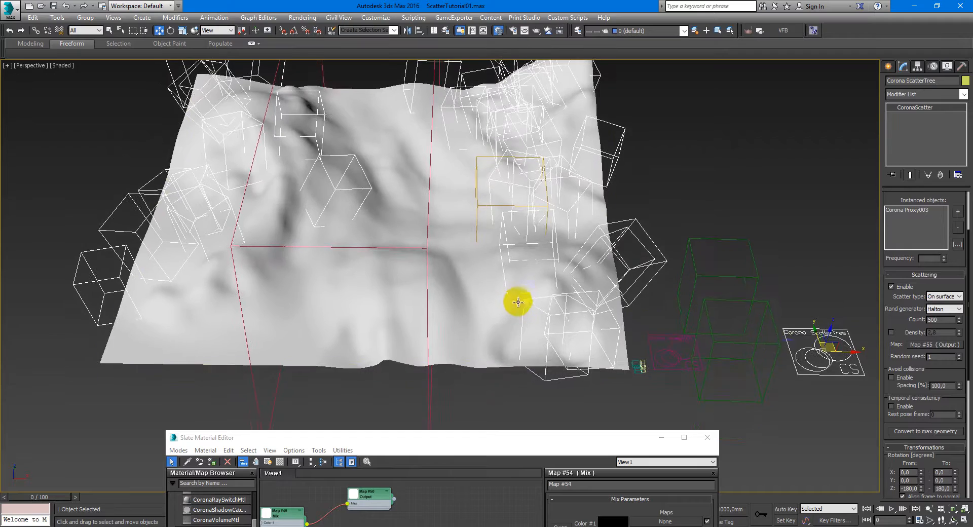
{"action": "right_click", "coordinate": [927, 343]}
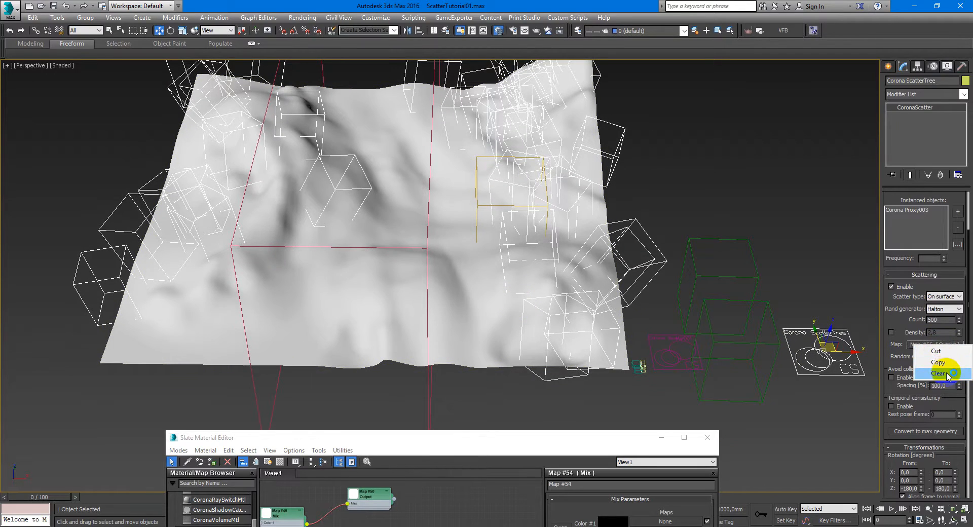
{"action": "left_click", "coordinate": [938, 373]}
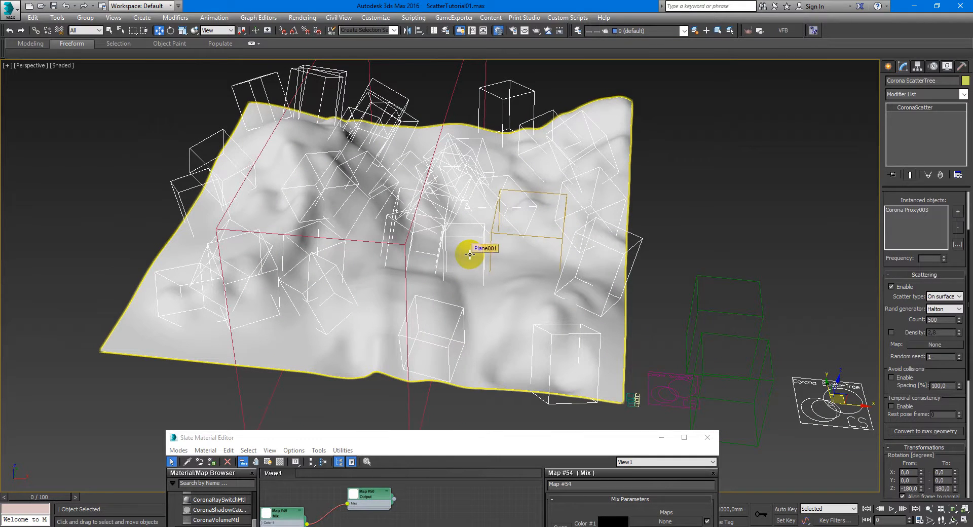
{"action": "mouse_move", "coordinate": [525, 291]}
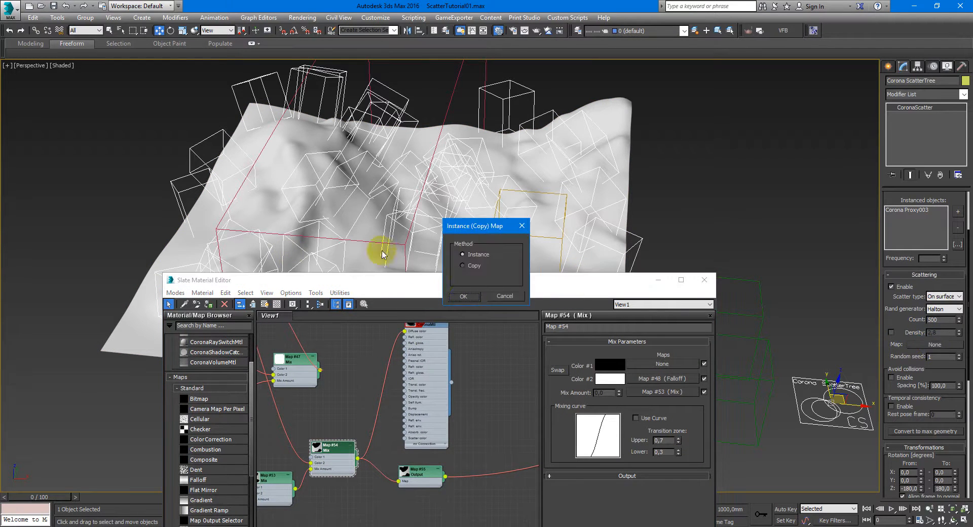
{"action": "left_click", "coordinate": [463, 296]}
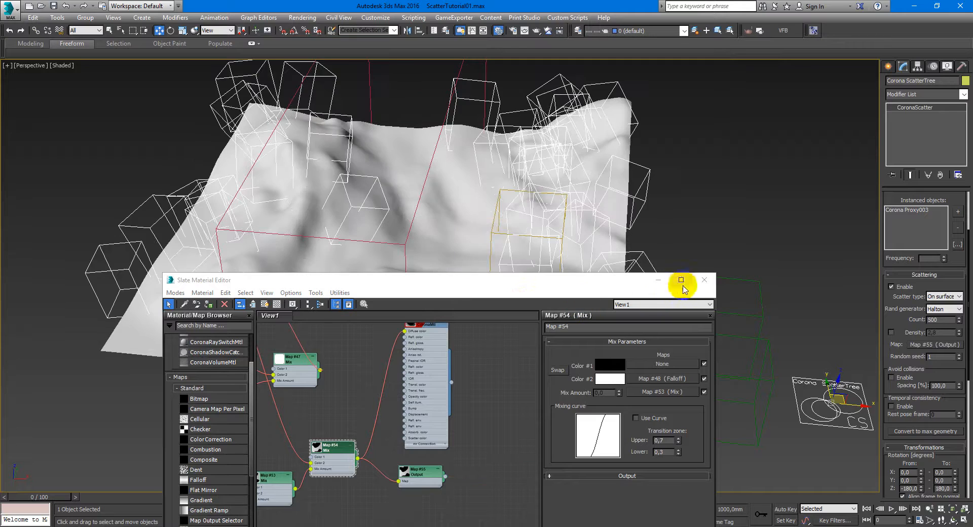
{"action": "mouse_move", "coordinate": [703, 281]}
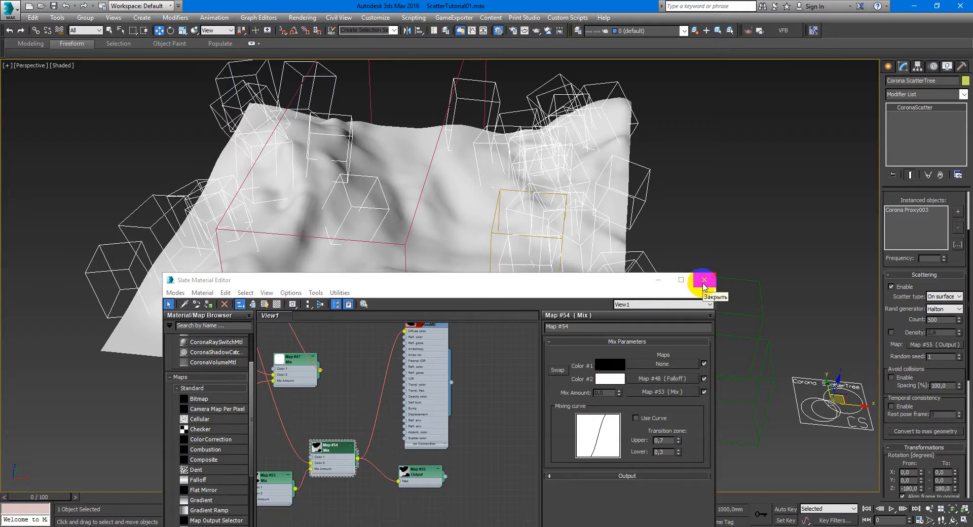
{"action": "left_click", "coordinate": [703, 280]}
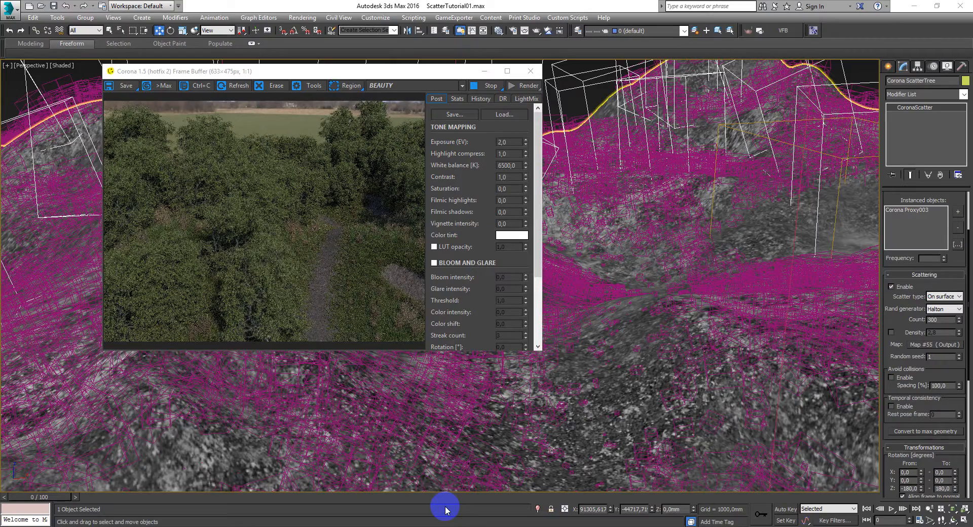
{"action": "mouse_move", "coordinate": [323, 242]}
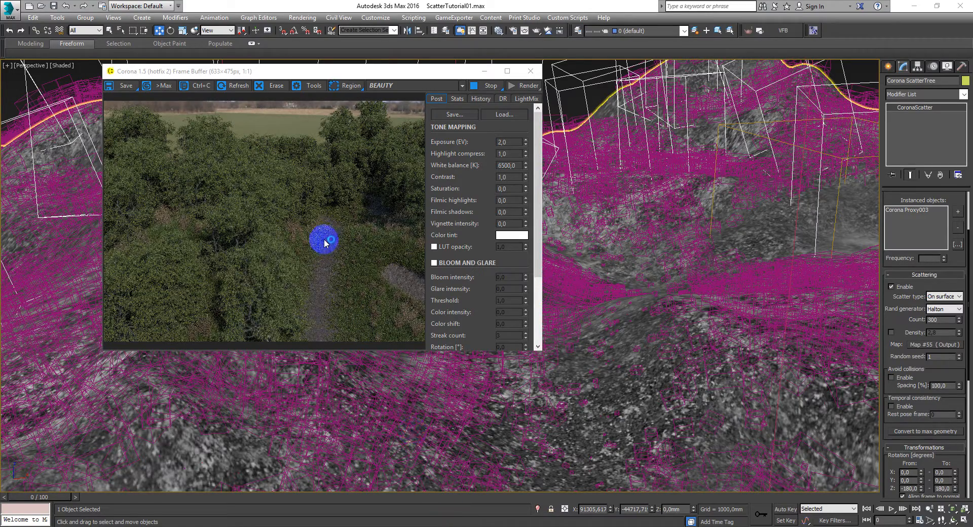